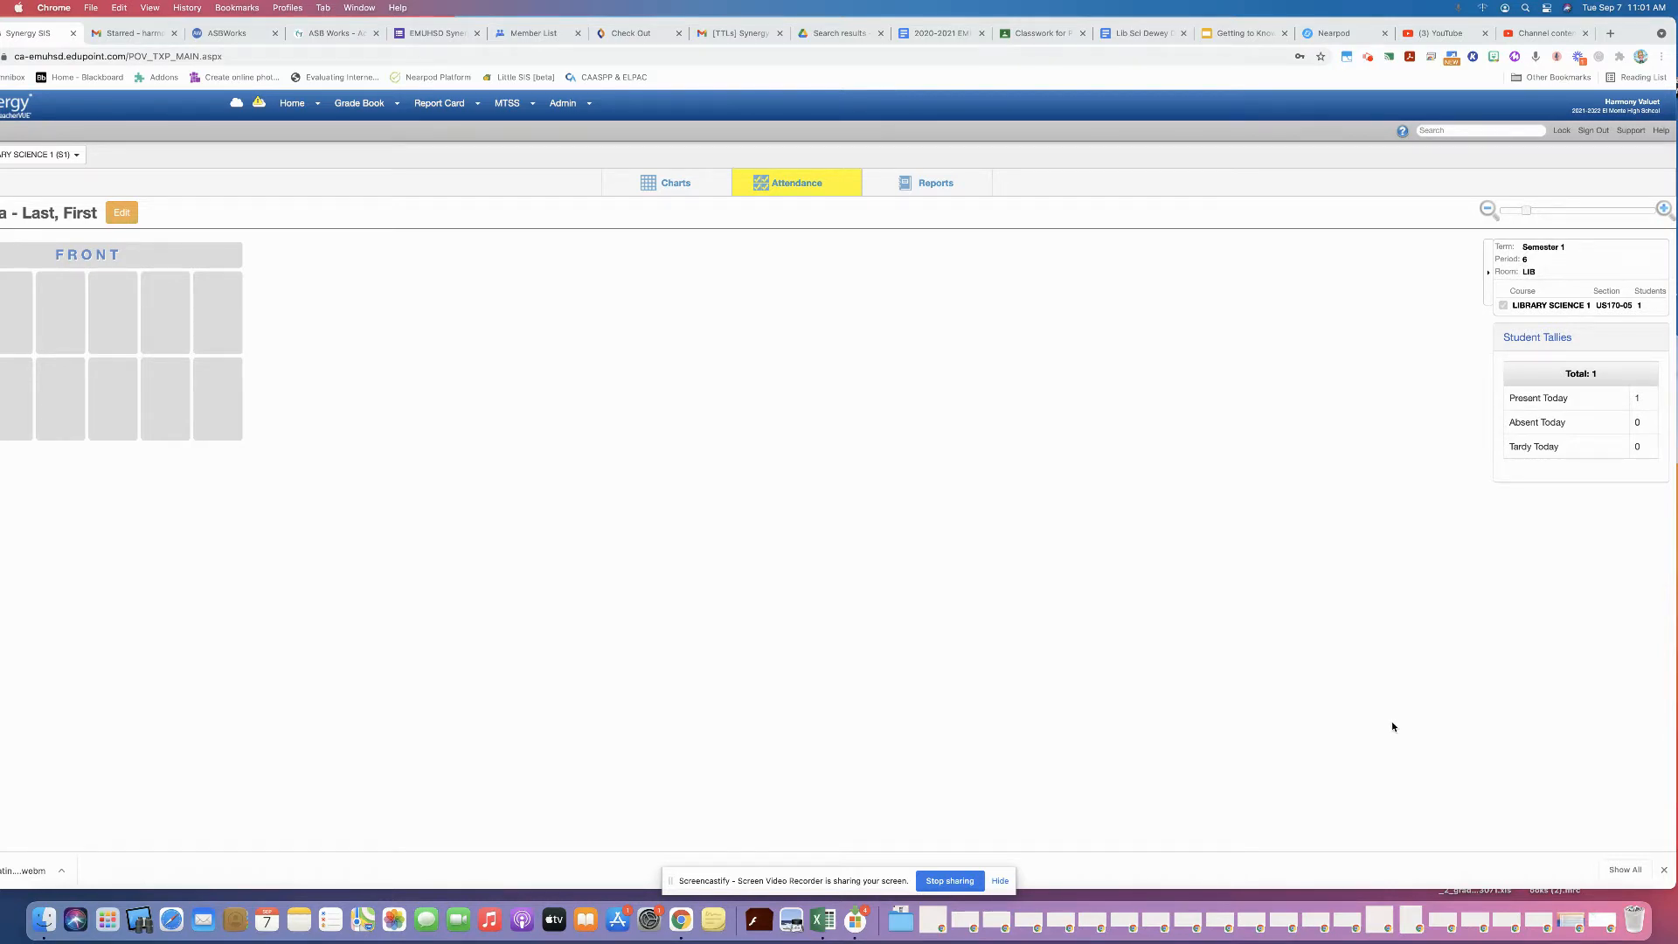
{"action": "mouse_move", "coordinate": [554, 260]}
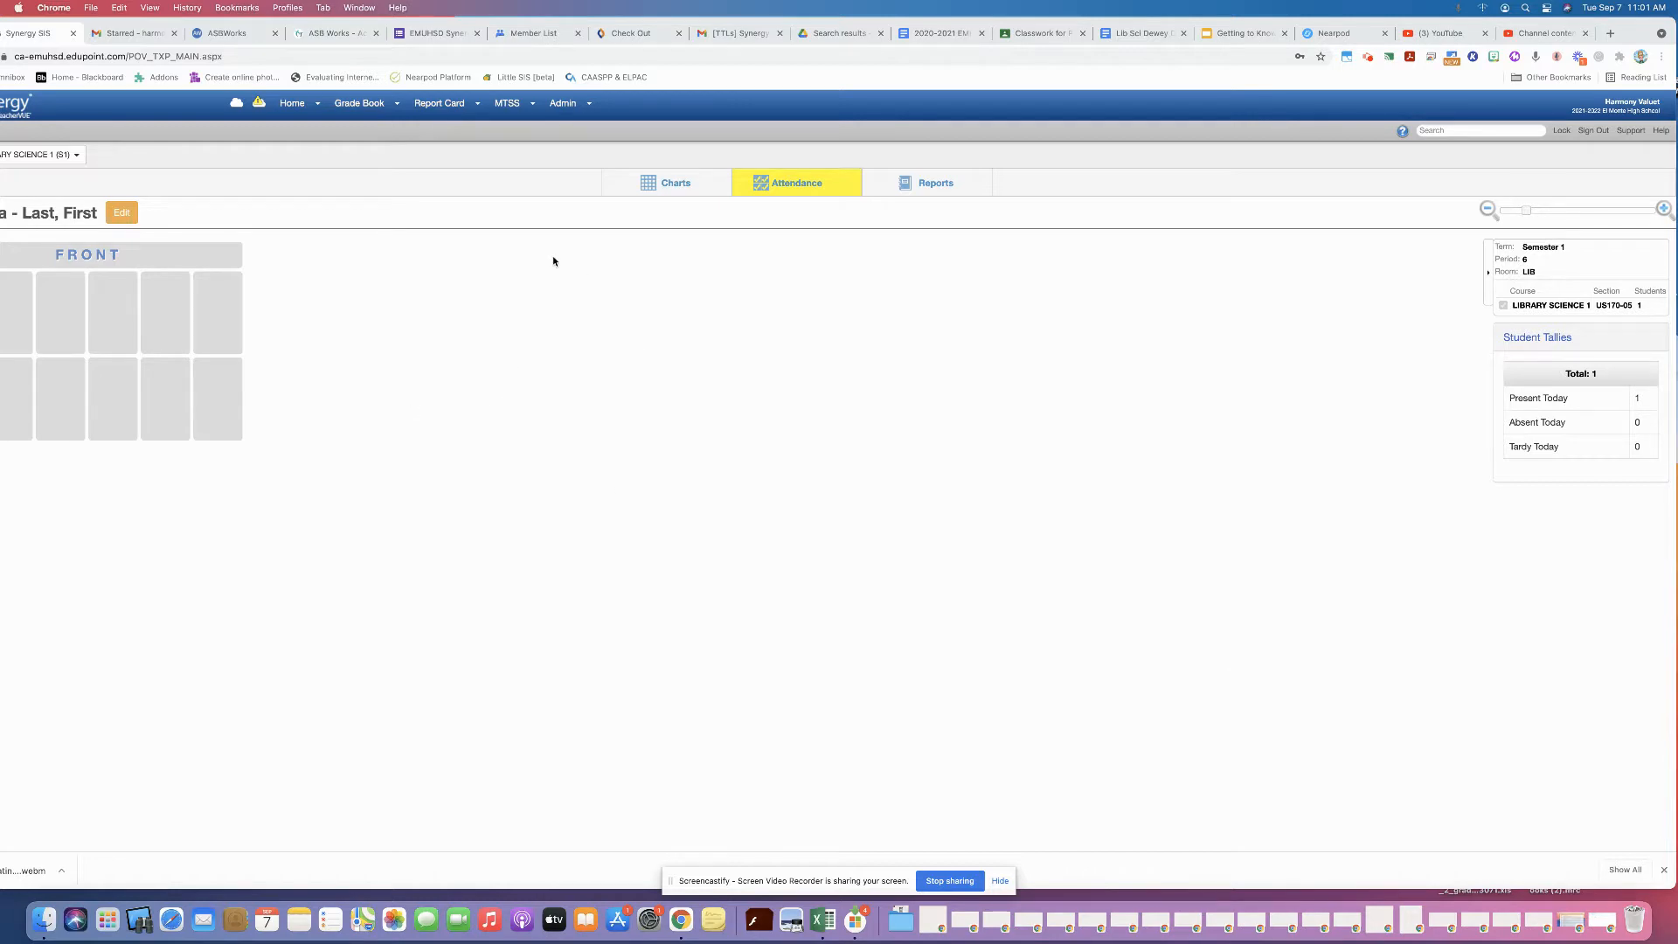
{"action": "mouse_move", "coordinate": [296, 147]}
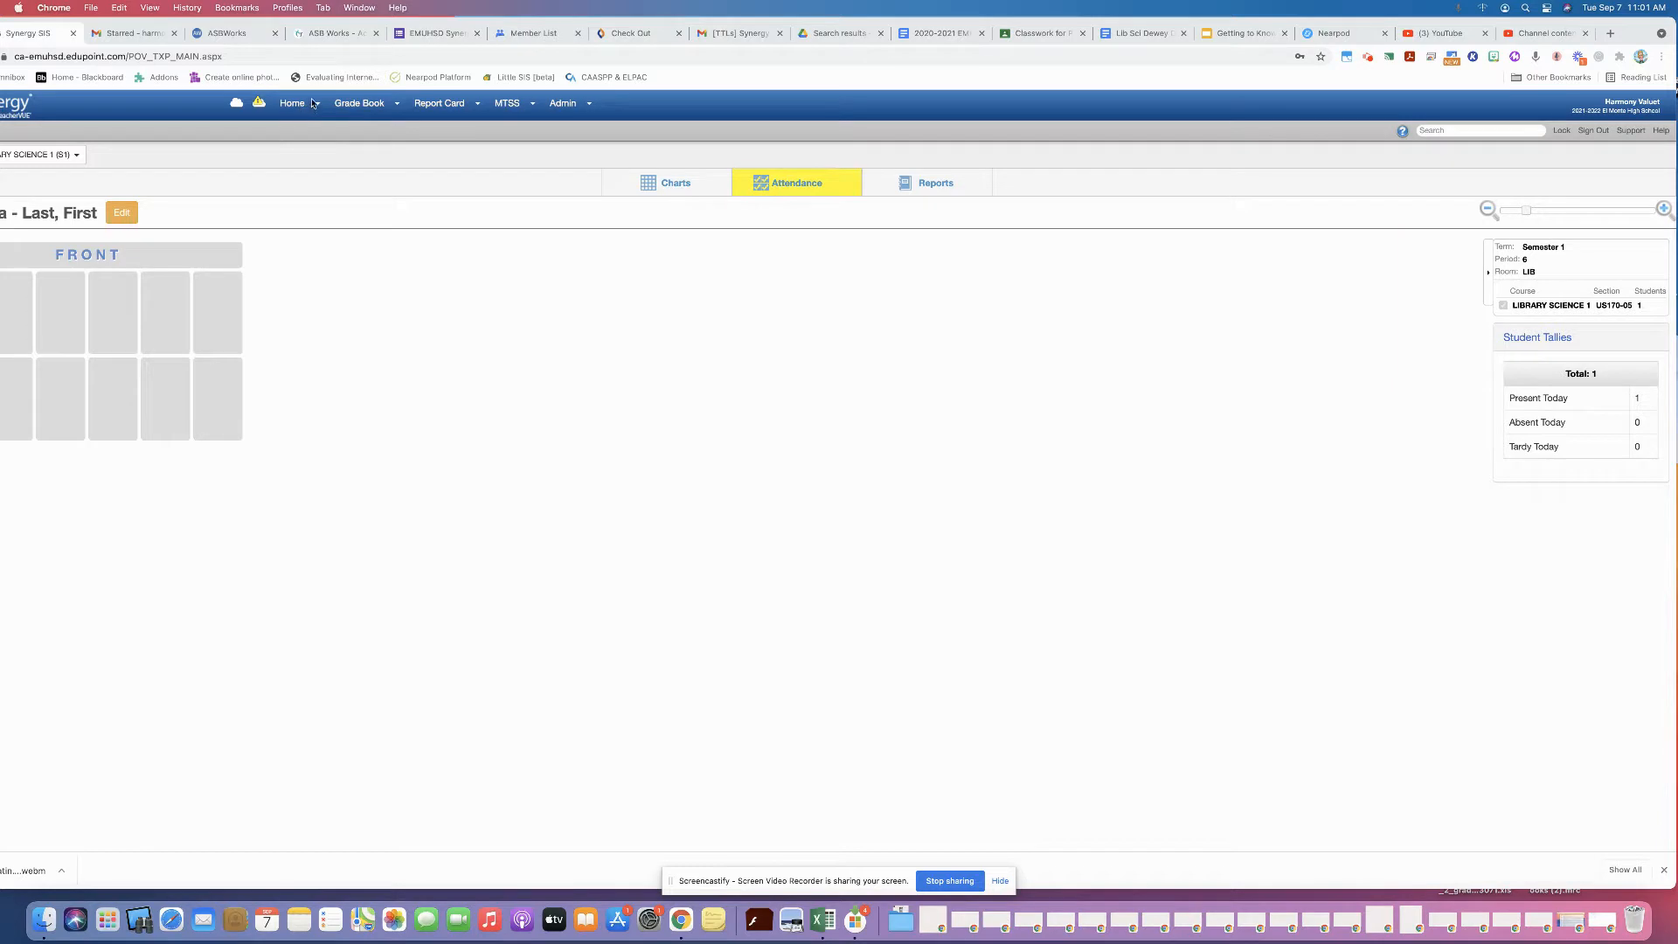
Show the Home menu's list of classroom pages from the seating chart
{"action": "left_click", "coordinate": [292, 103]}
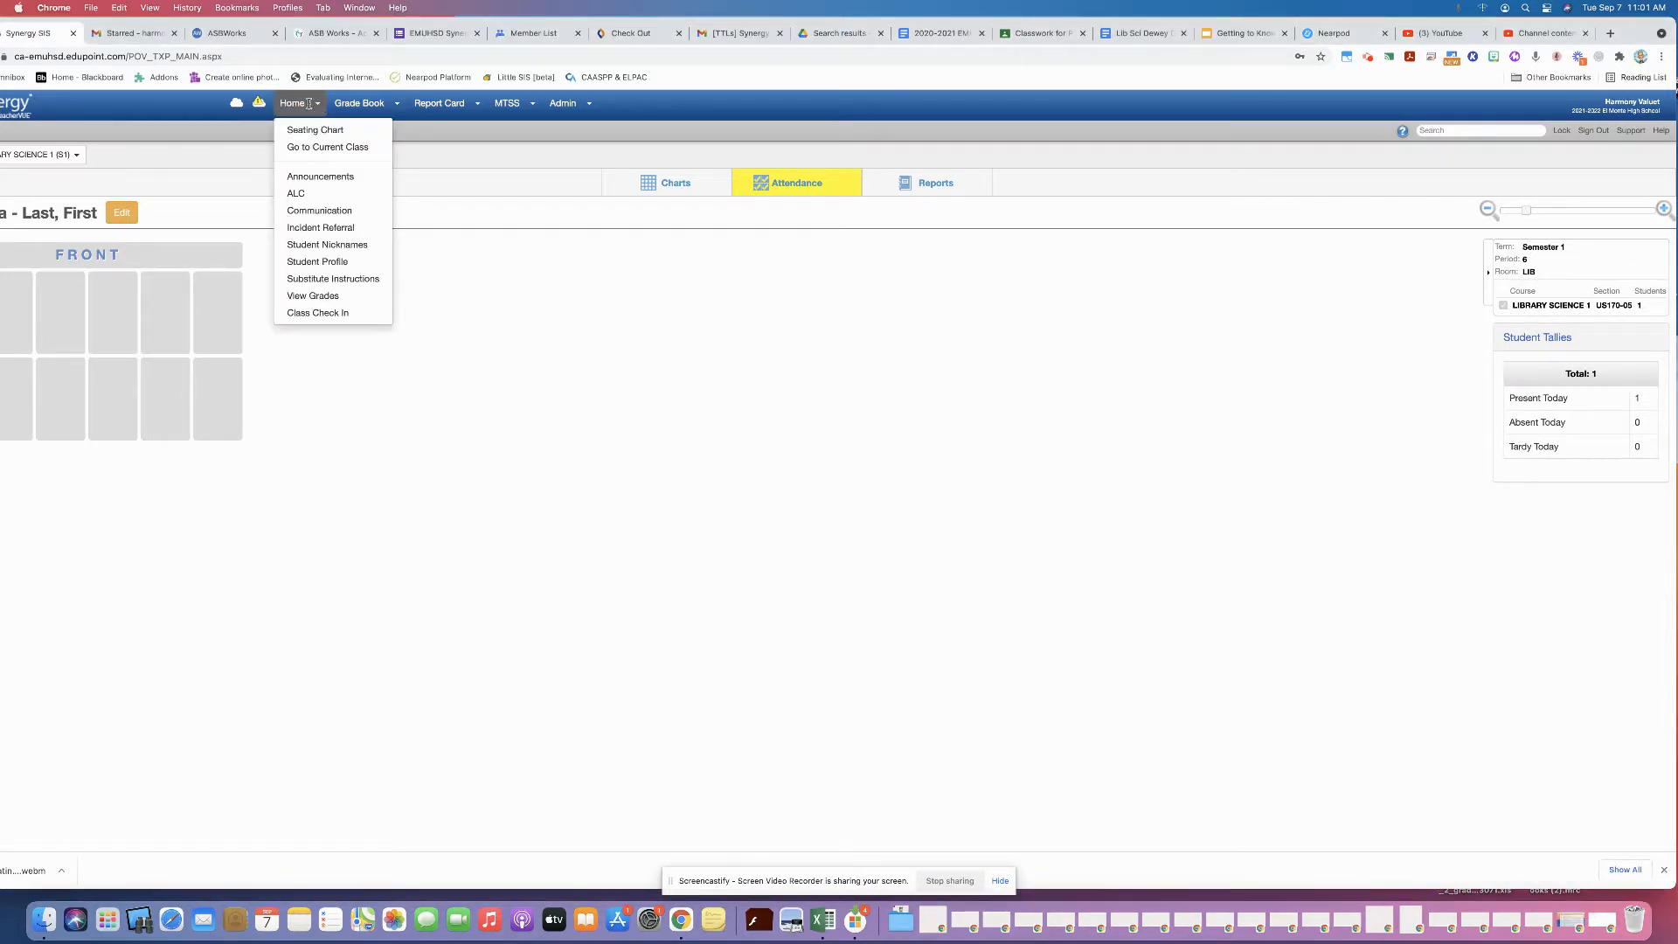
{"action": "mouse_move", "coordinate": [327, 245]}
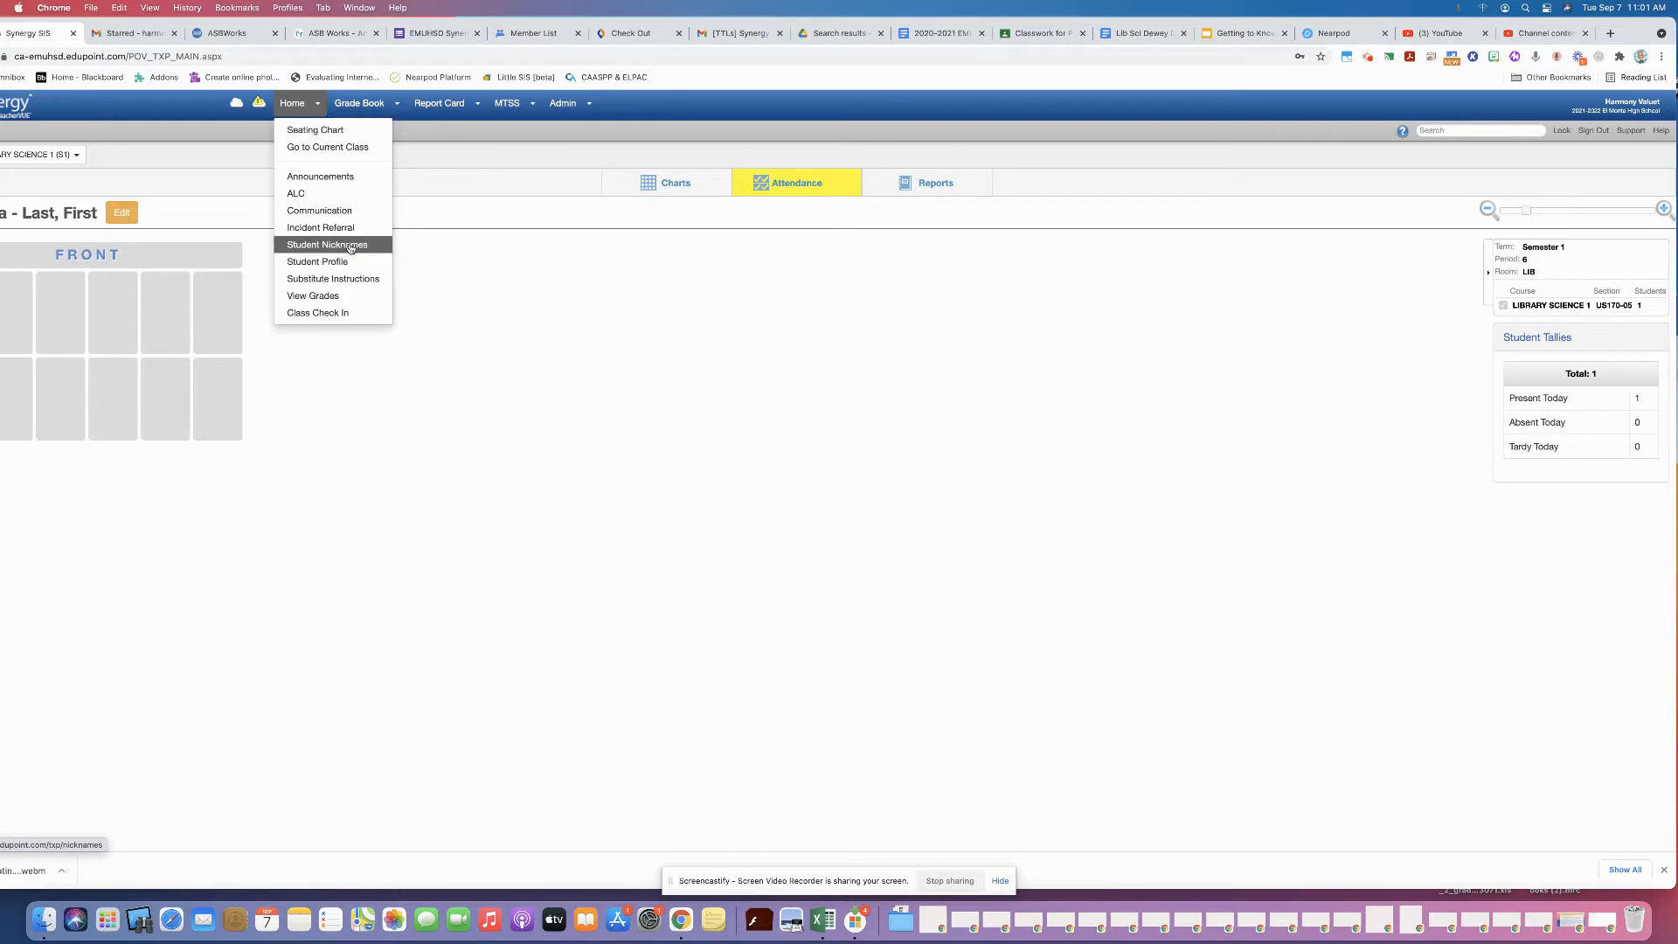
Enter the class nickname Jayson on the Student Nicknames page and save back to the seating chart
{"action": "left_click", "coordinate": [326, 245]}
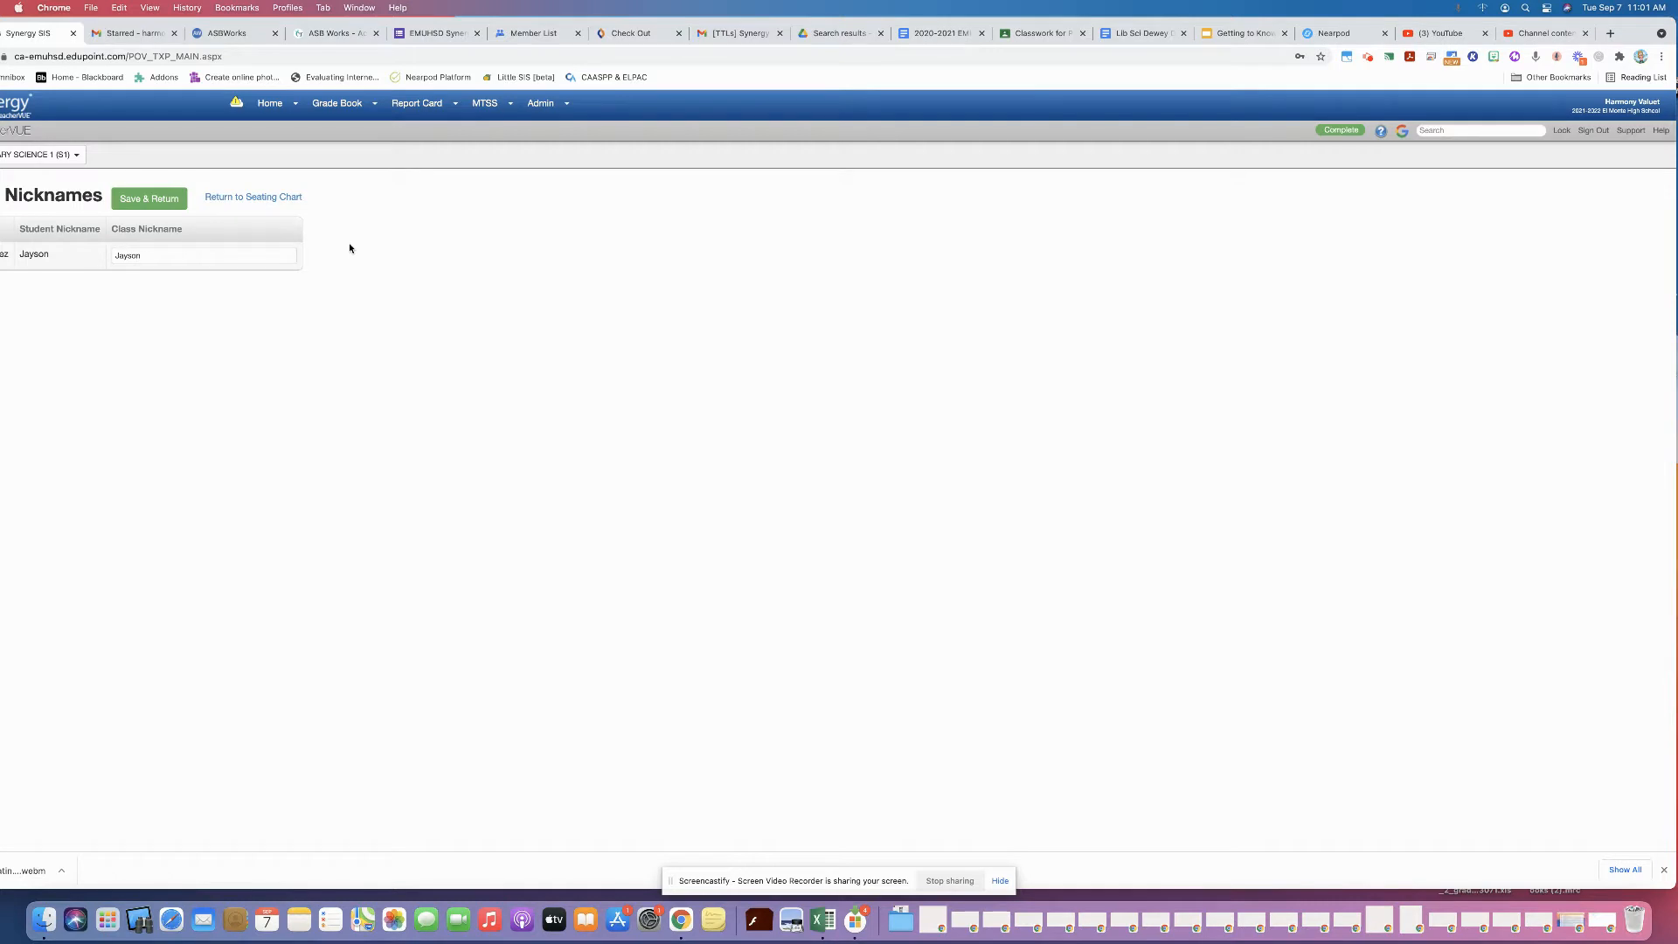
{"action": "mouse_move", "coordinate": [256, 238]}
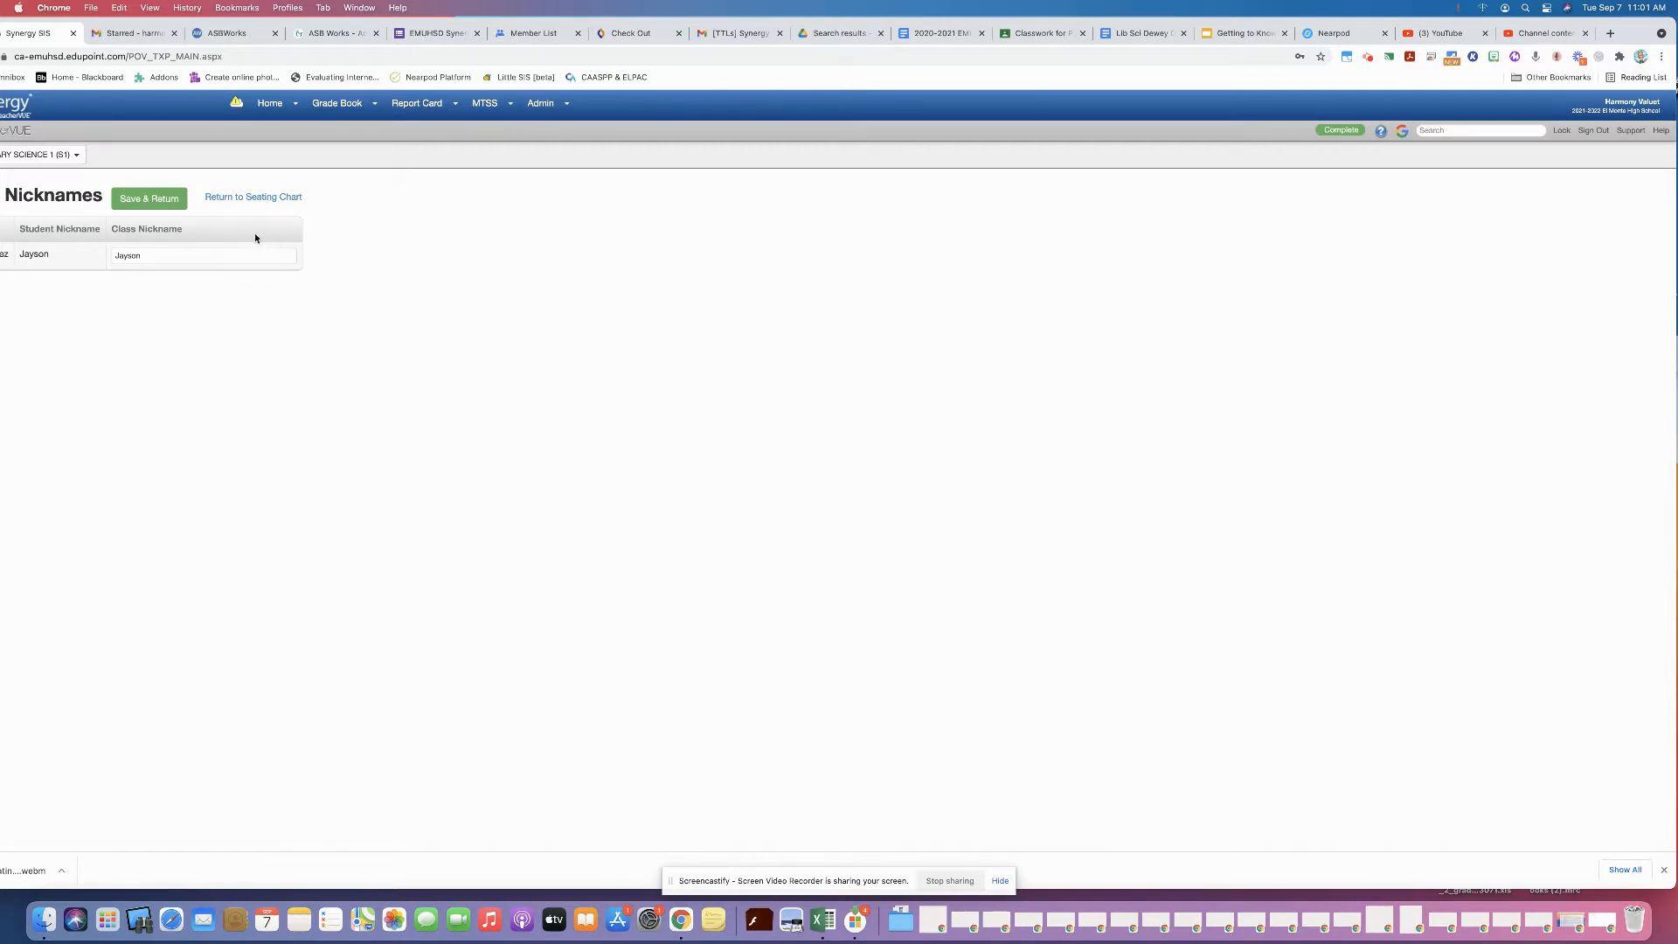
{"action": "left_click", "coordinate": [202, 255]}
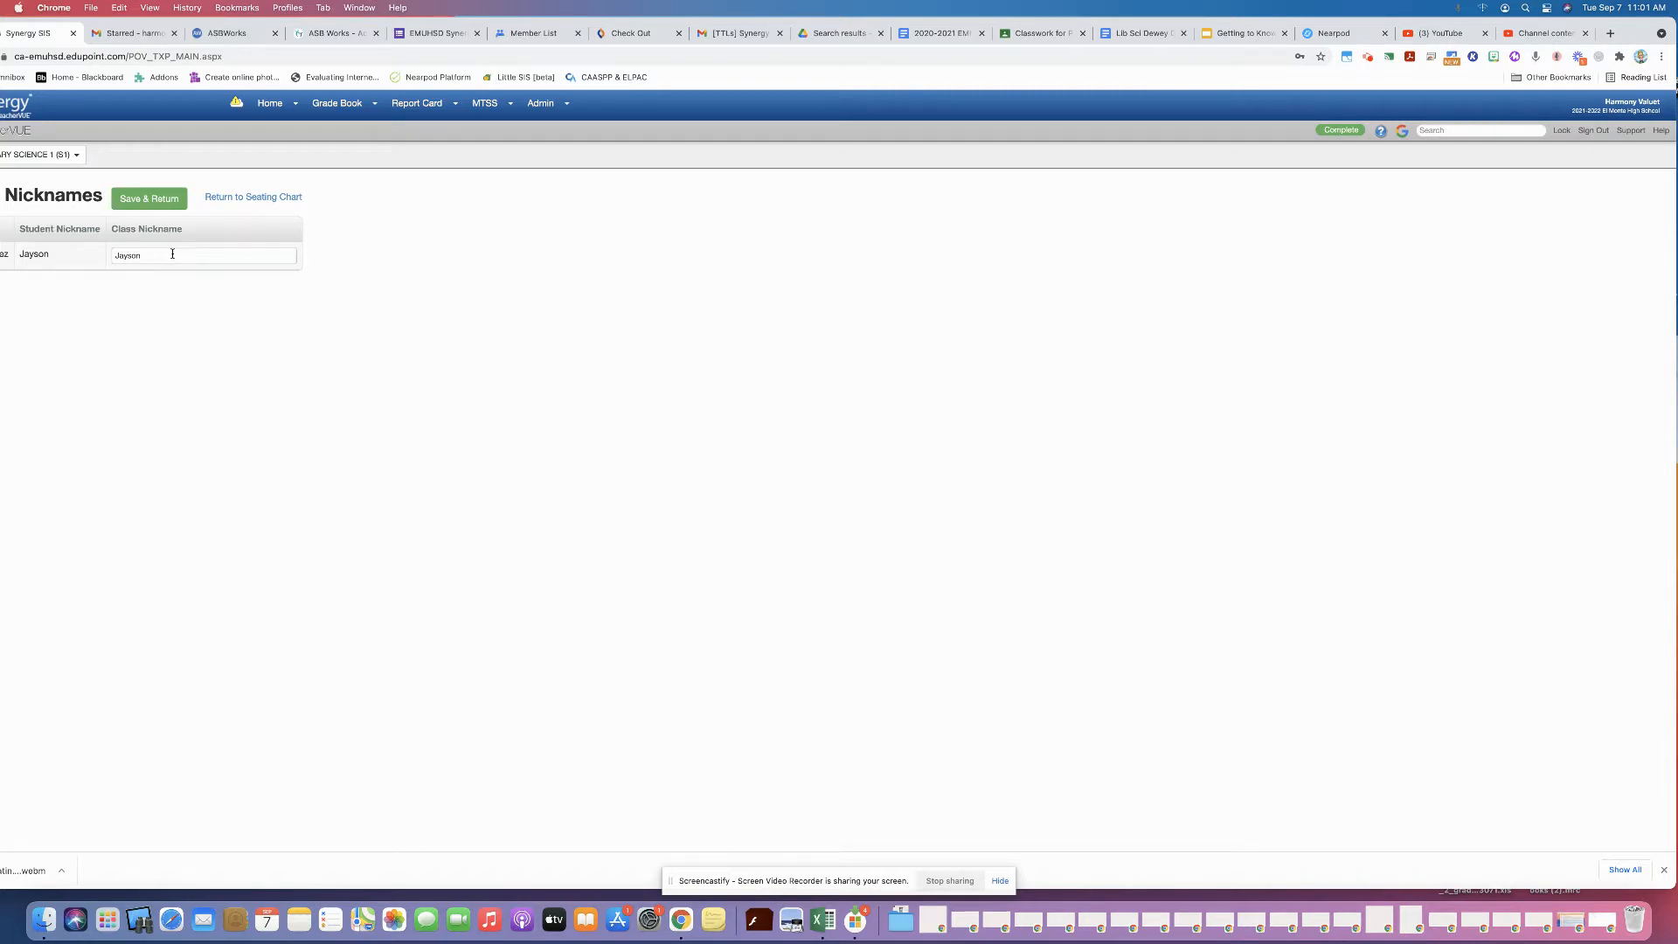
{"action": "mouse_move", "coordinate": [178, 255]}
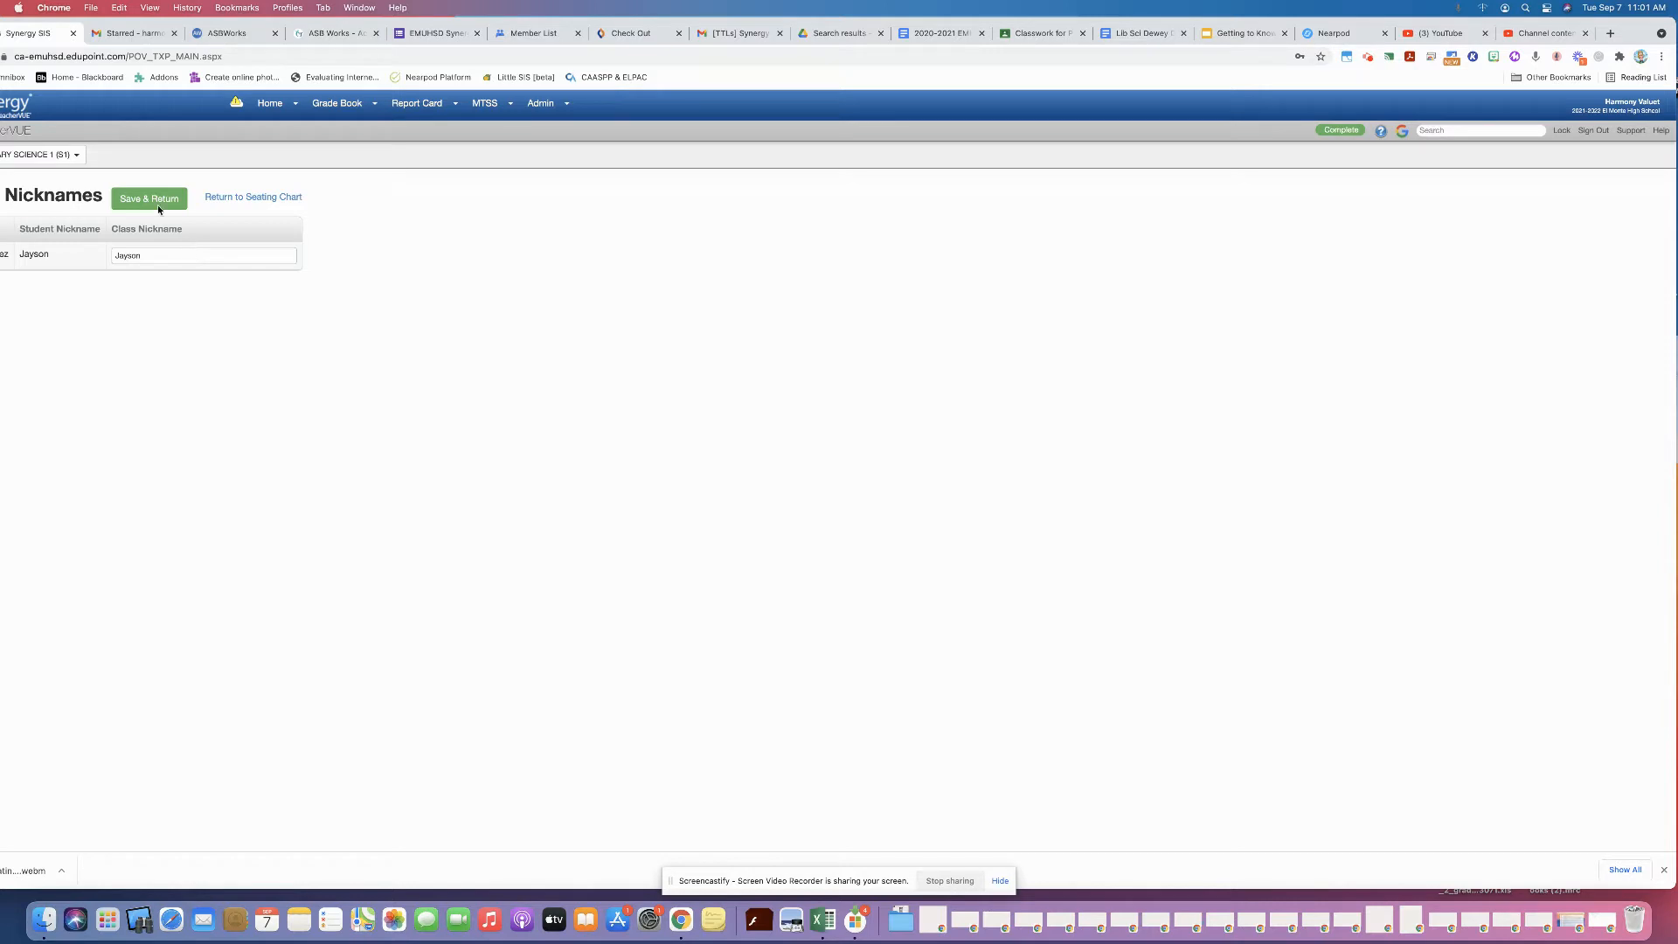
{"action": "mouse_move", "coordinate": [146, 198]}
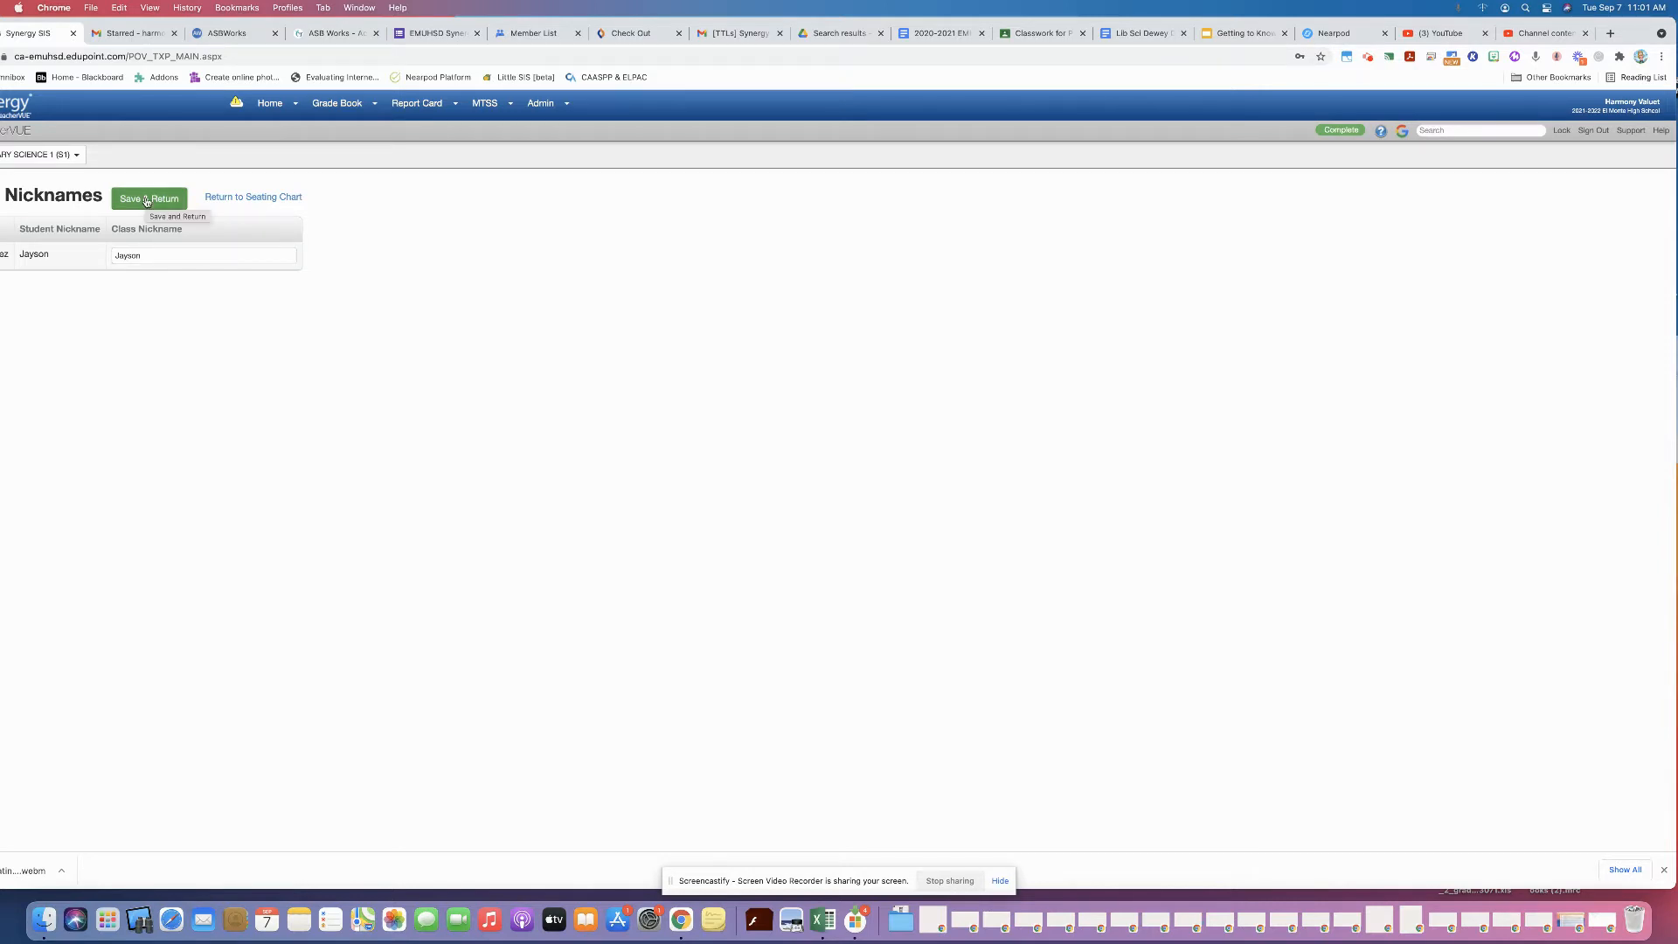
{"action": "left_click", "coordinate": [148, 200]}
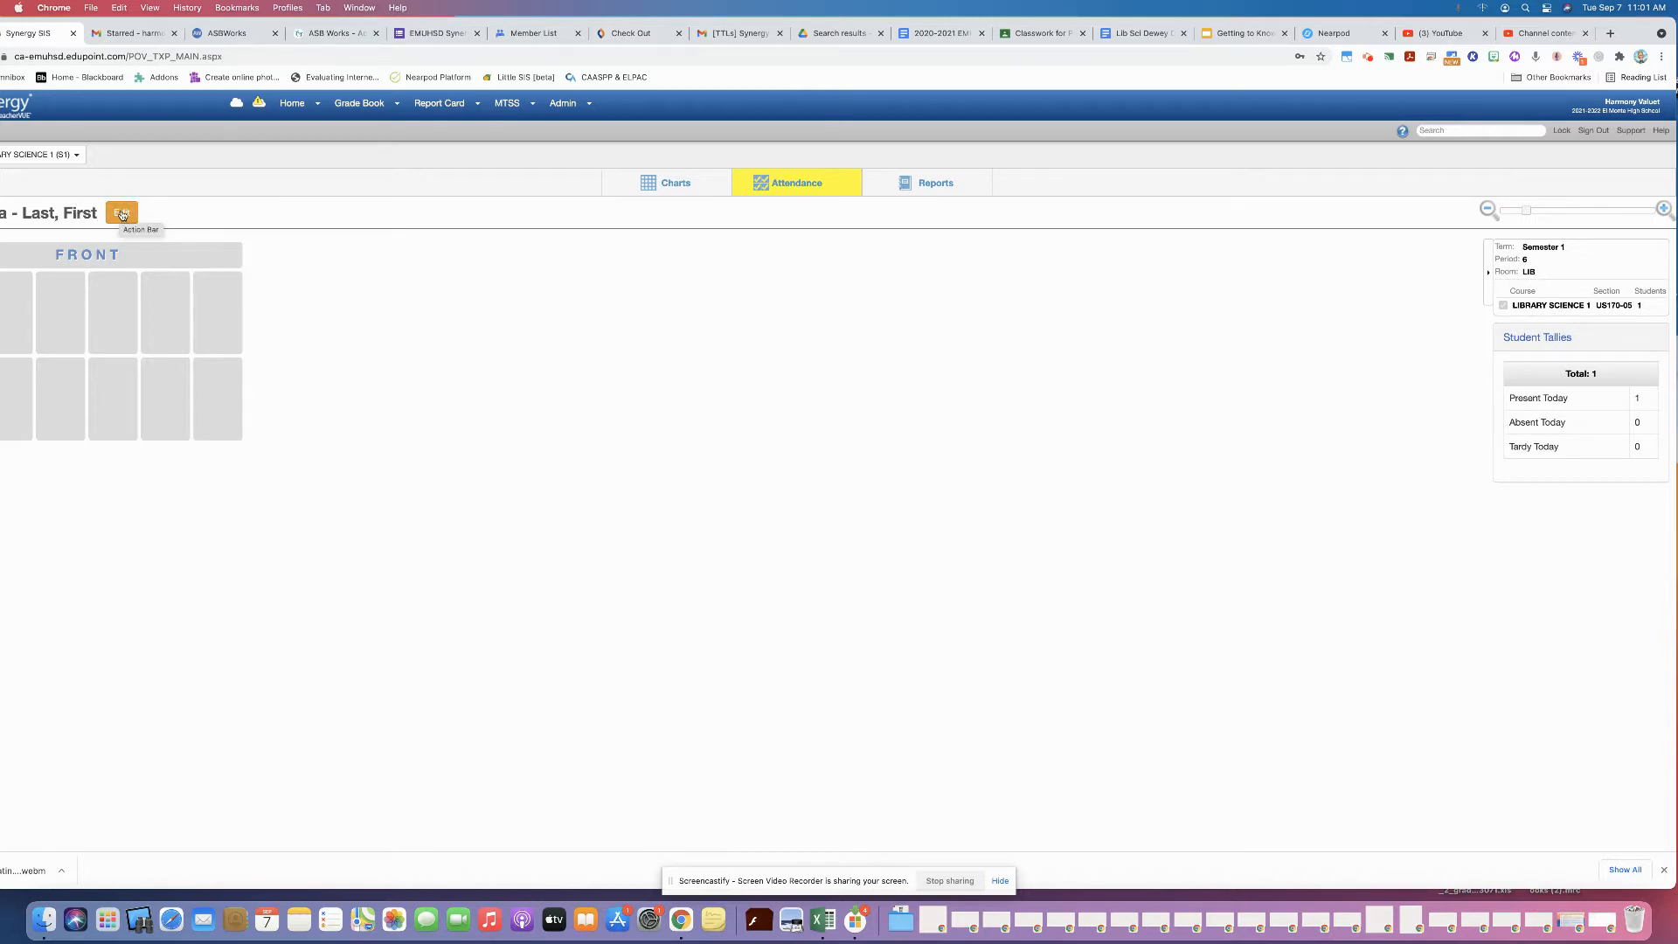
{"action": "left_click", "coordinate": [121, 212]}
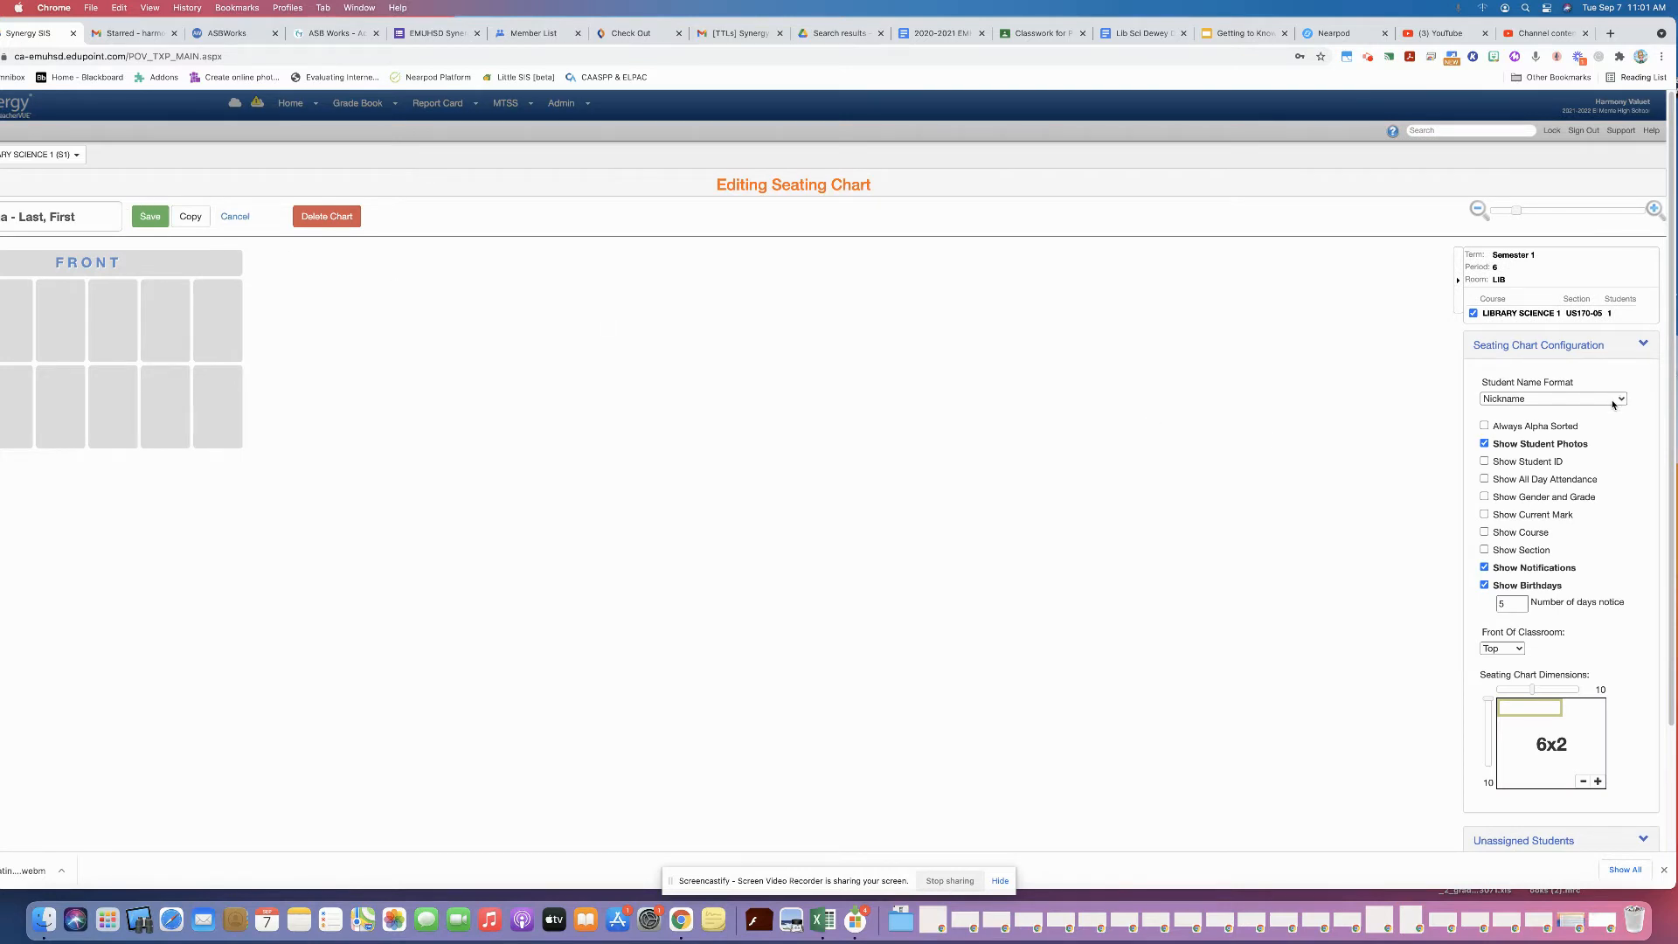
{"action": "left_click", "coordinate": [1551, 399]}
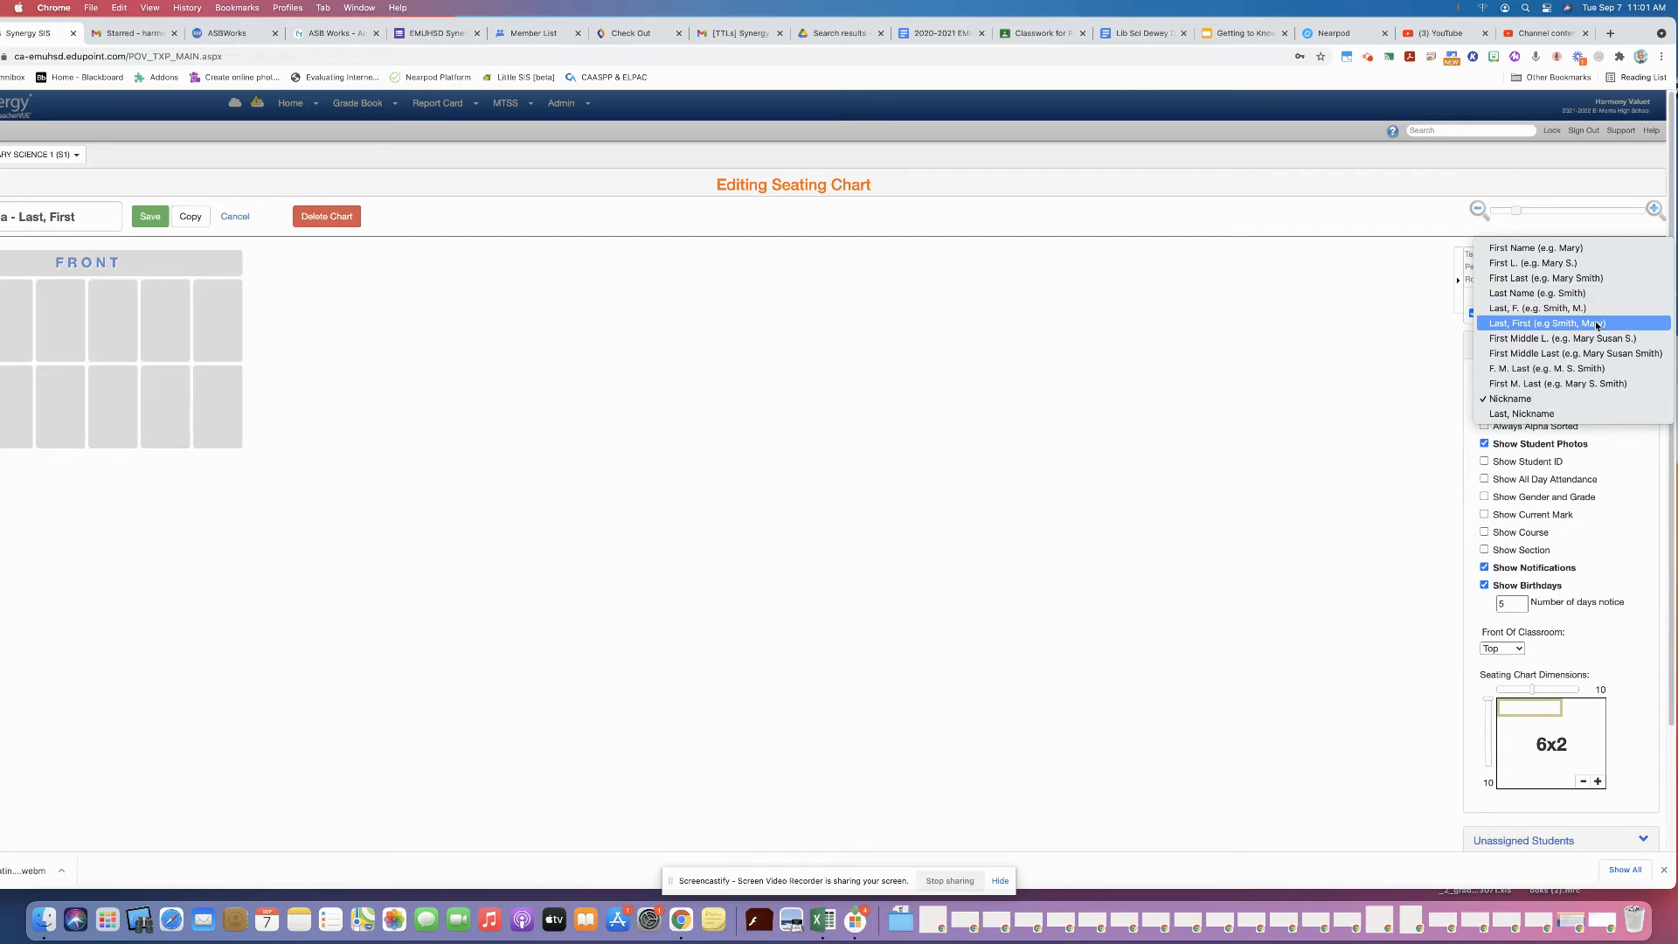
{"action": "left_click", "coordinate": [1550, 323]}
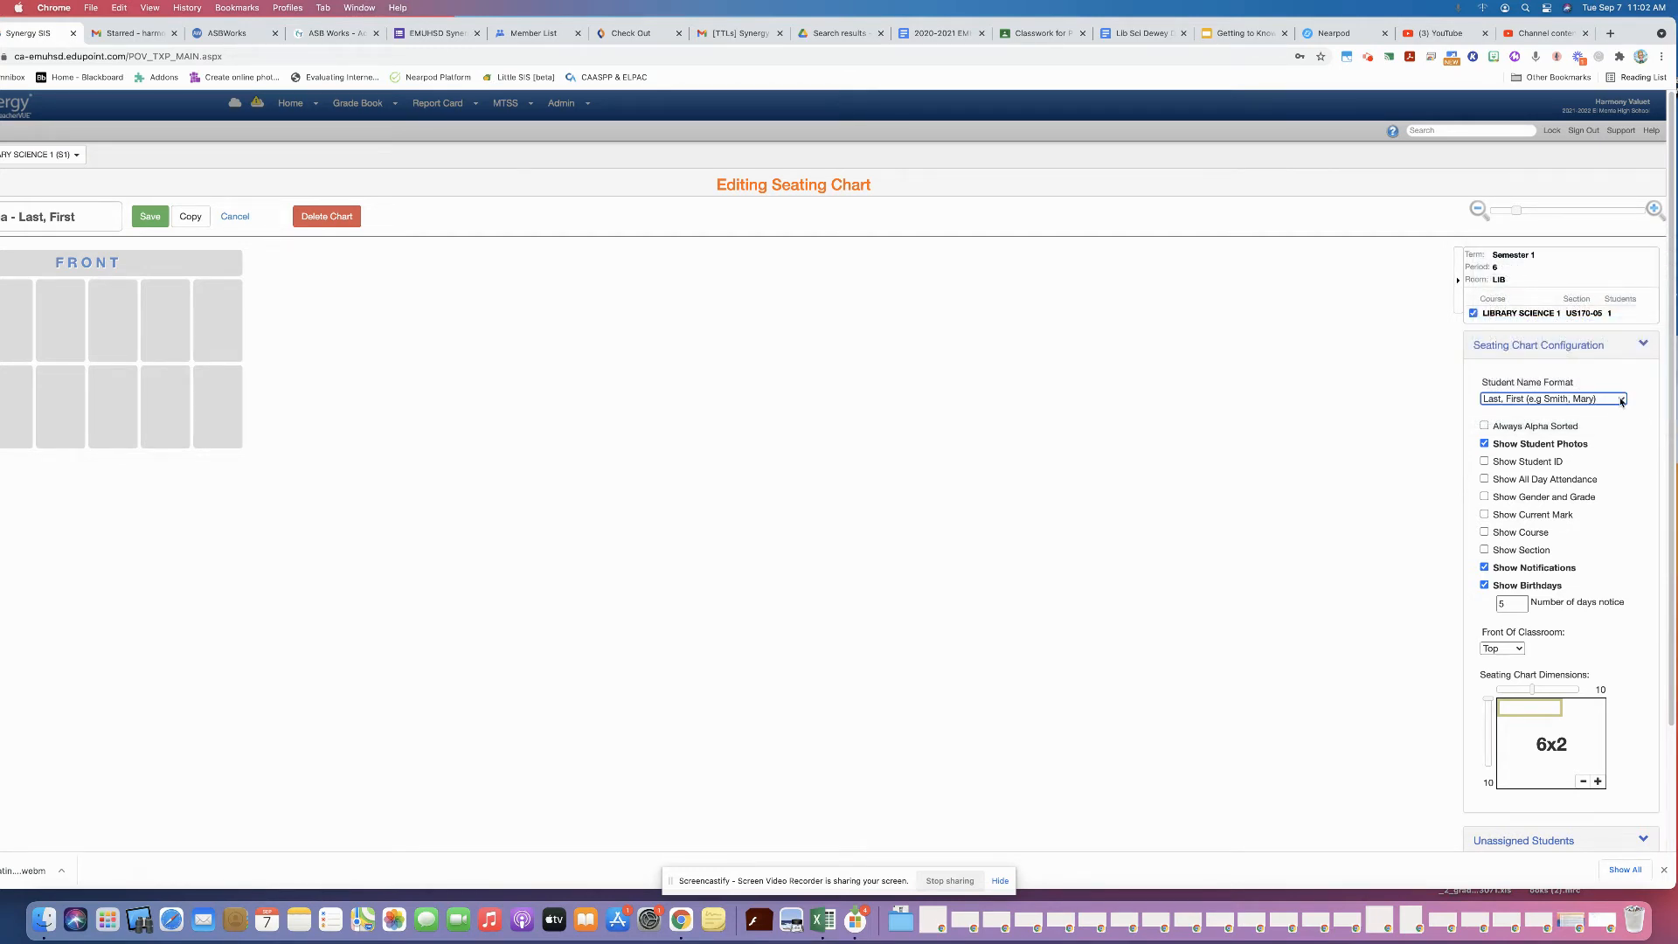
{"action": "left_click", "coordinate": [1550, 398]}
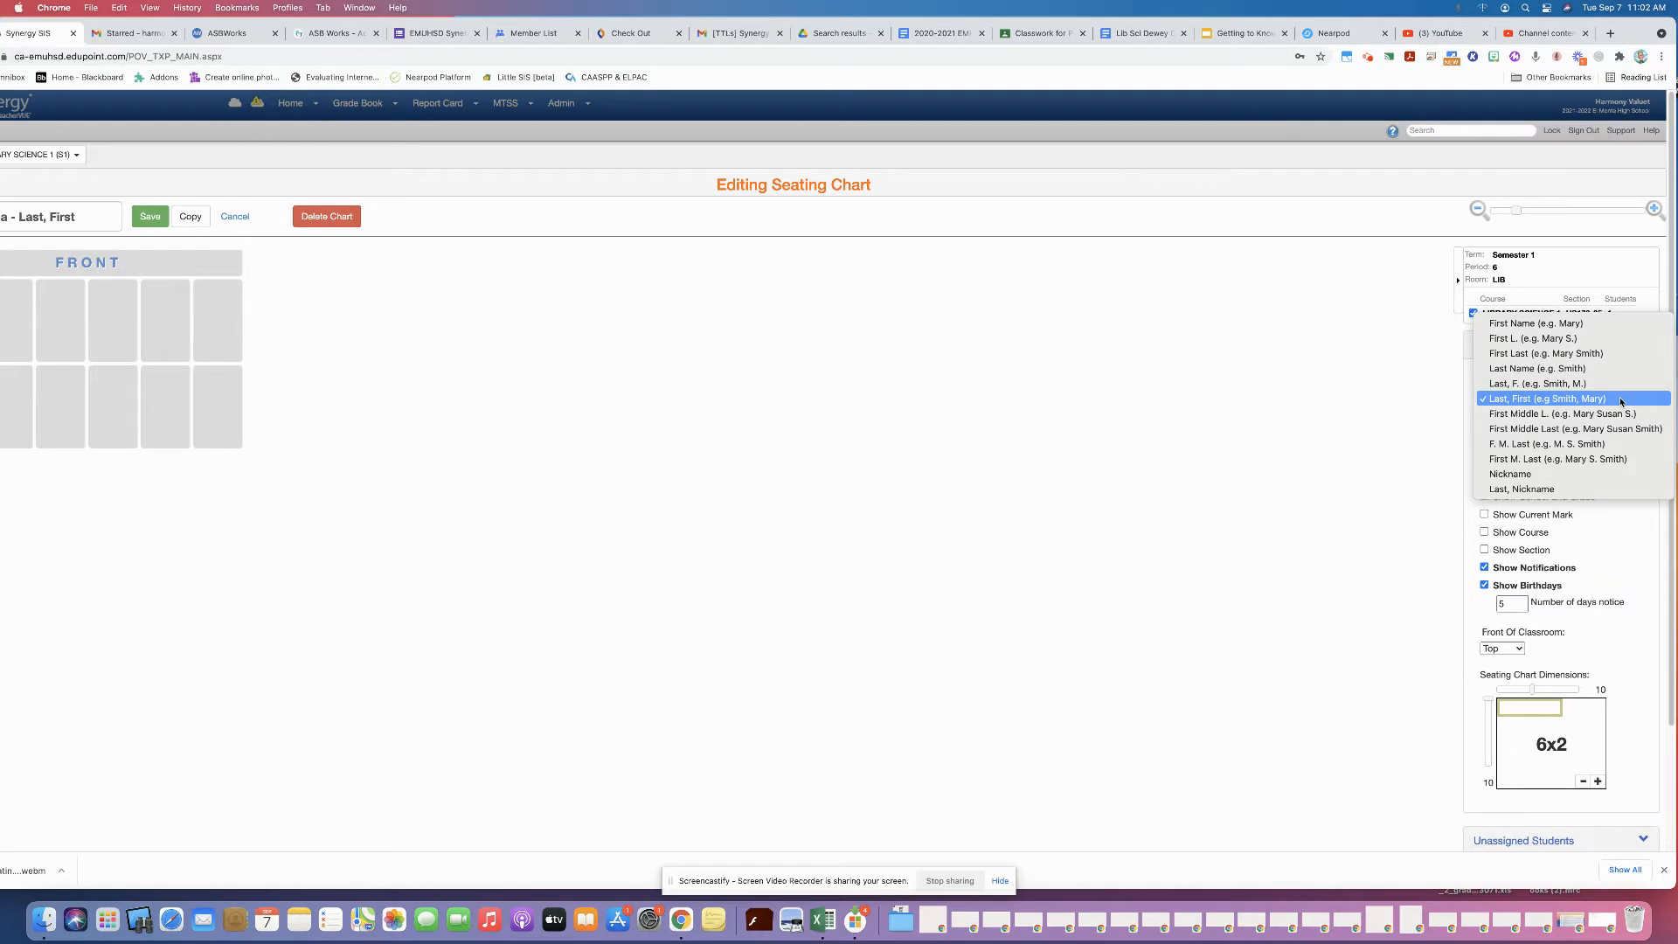
{"action": "left_click", "coordinate": [1510, 474]}
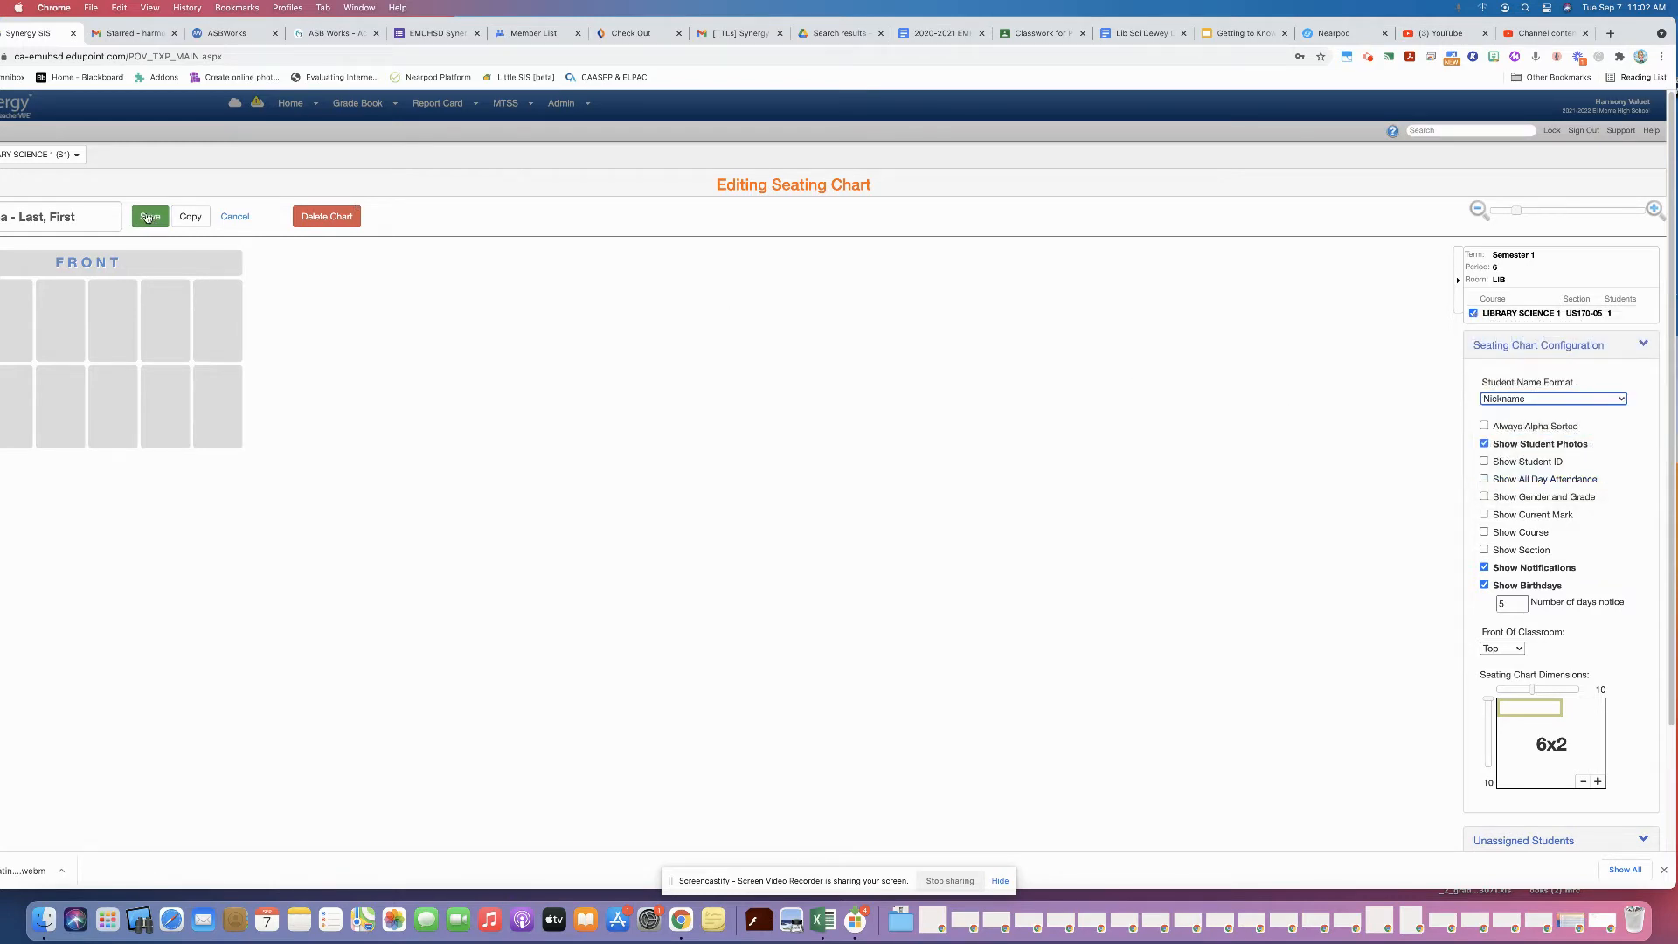
{"action": "left_click", "coordinate": [151, 217]}
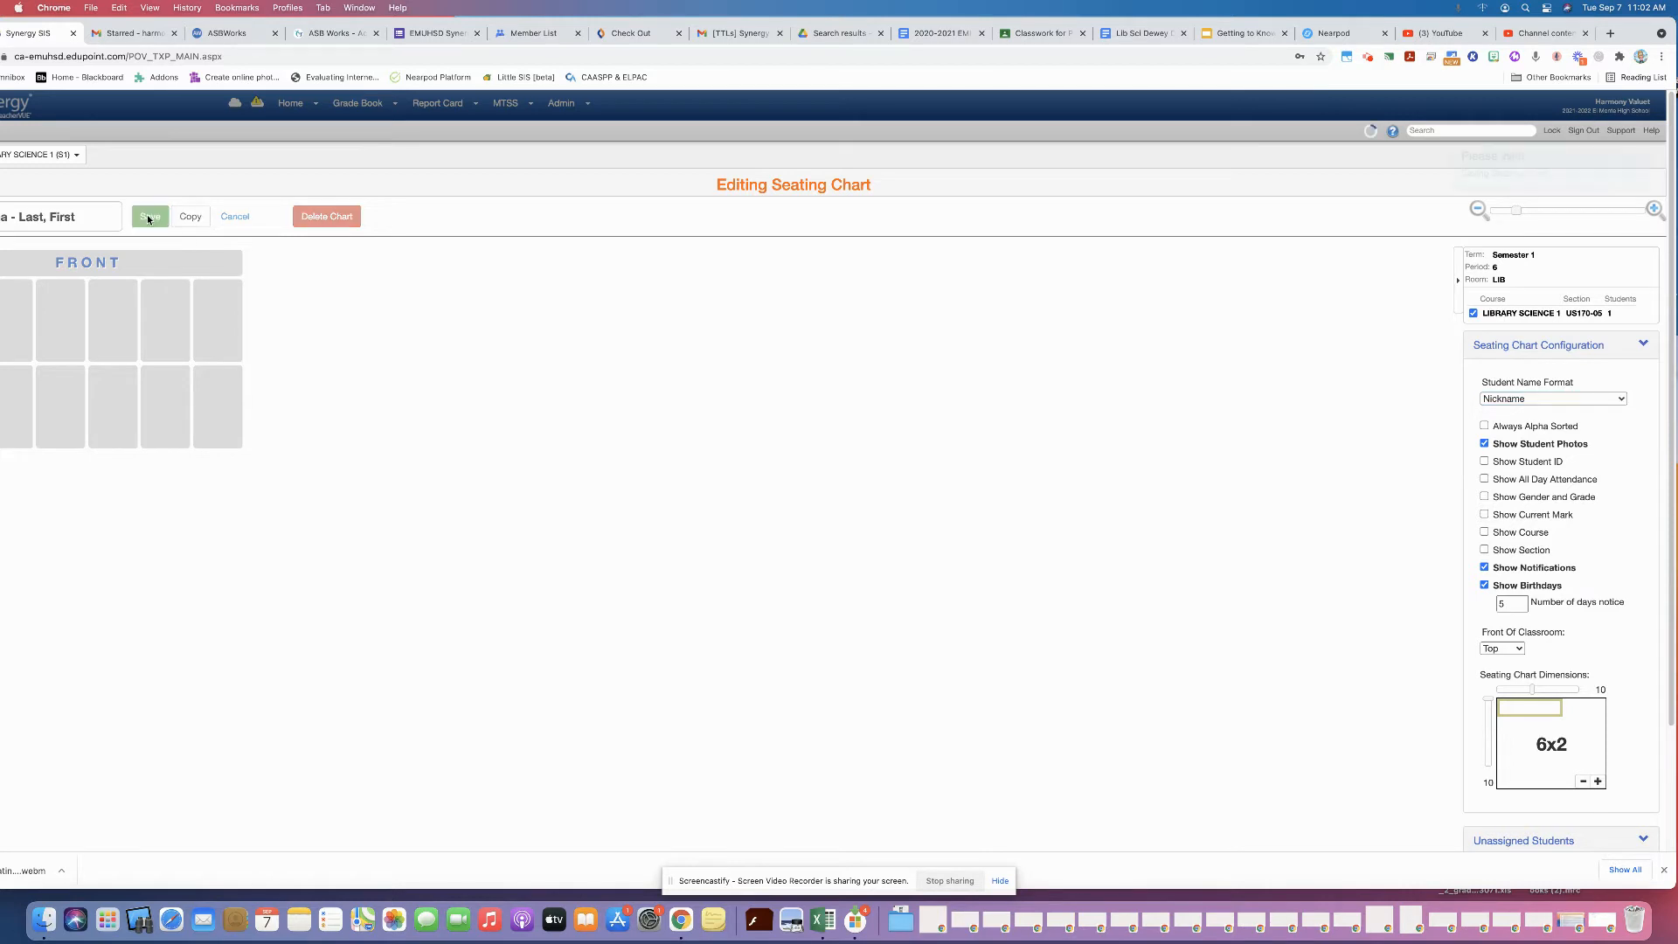
{"action": "left_click", "coordinate": [151, 217]}
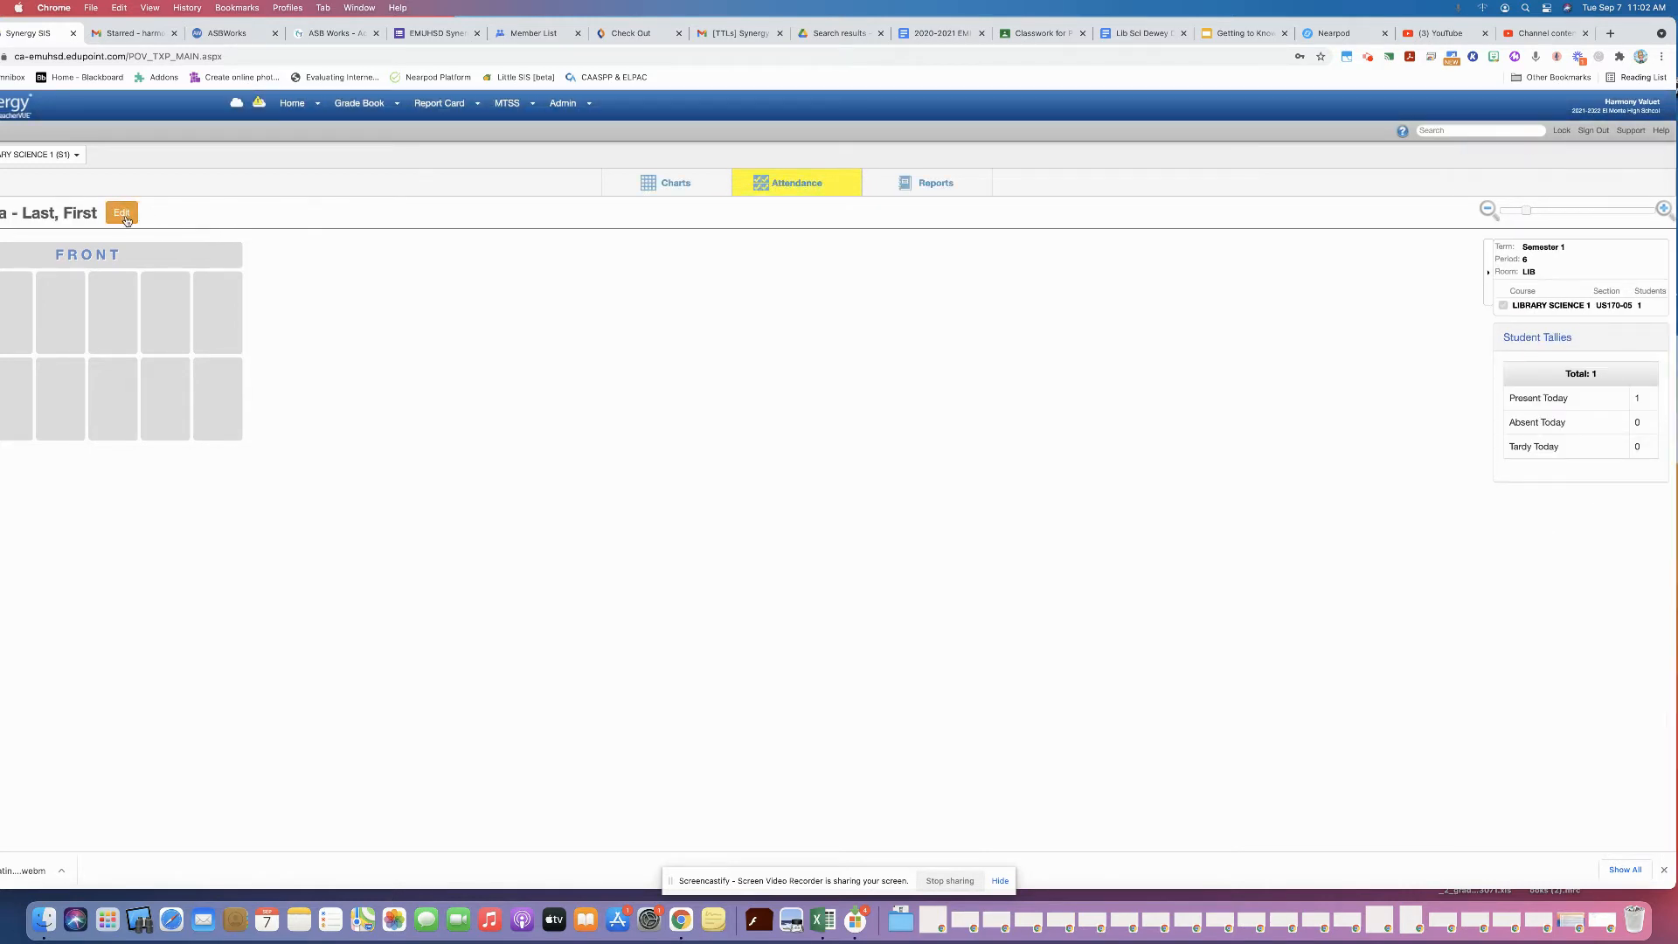
{"action": "left_click", "coordinate": [120, 213]}
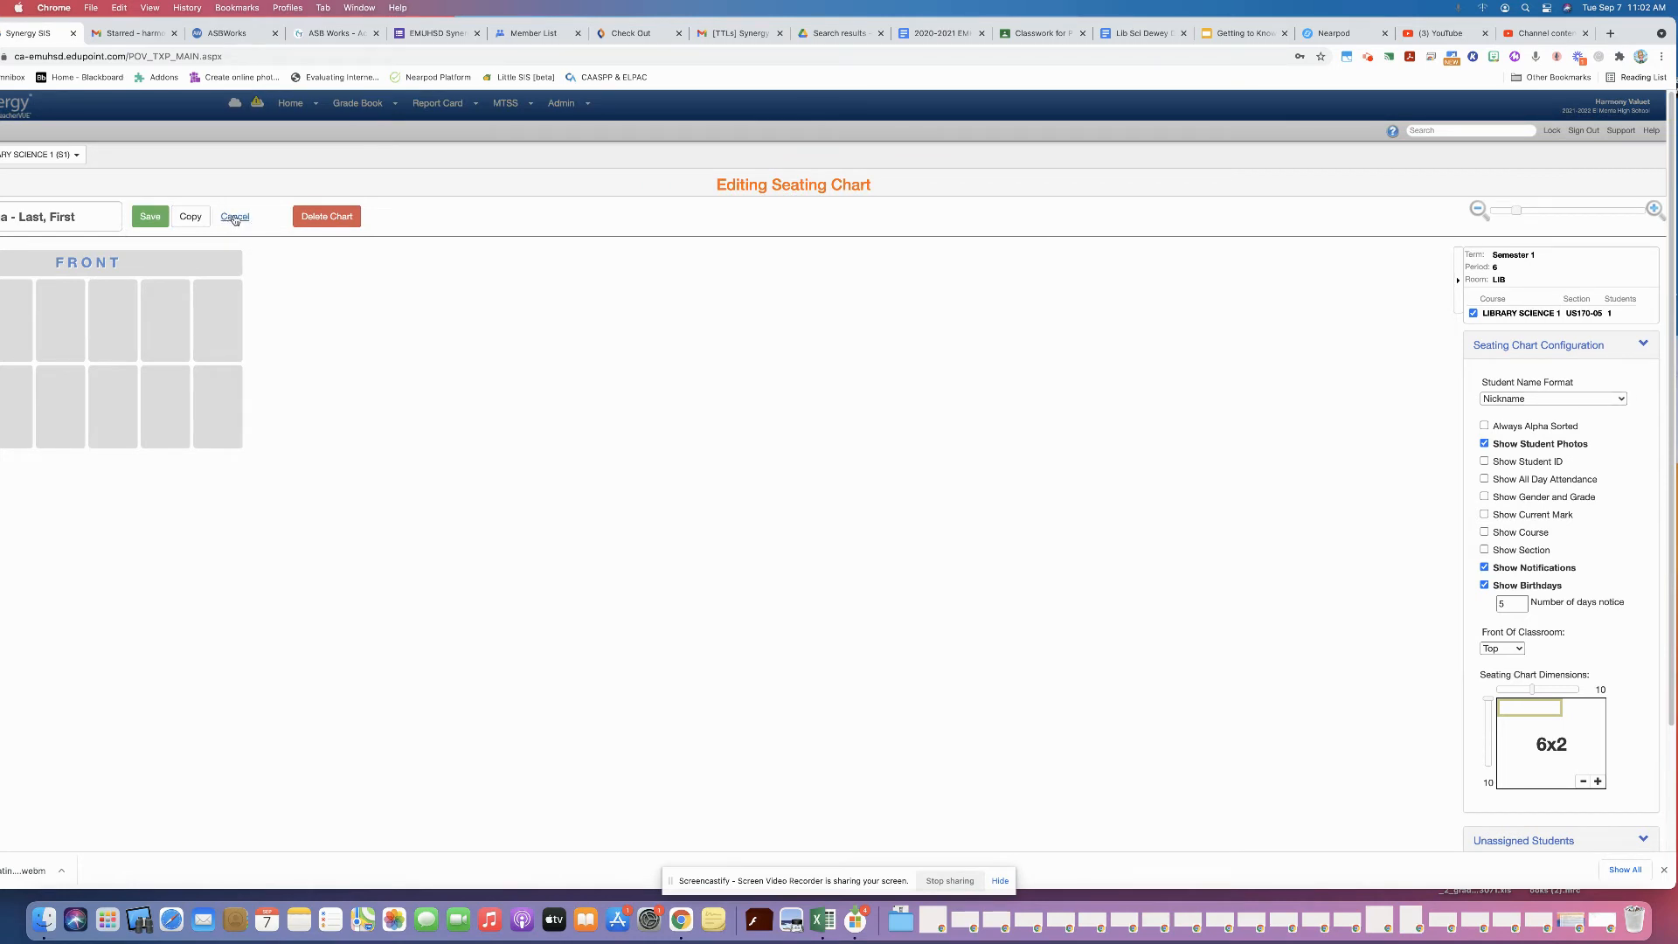
{"action": "left_click", "coordinate": [232, 216]}
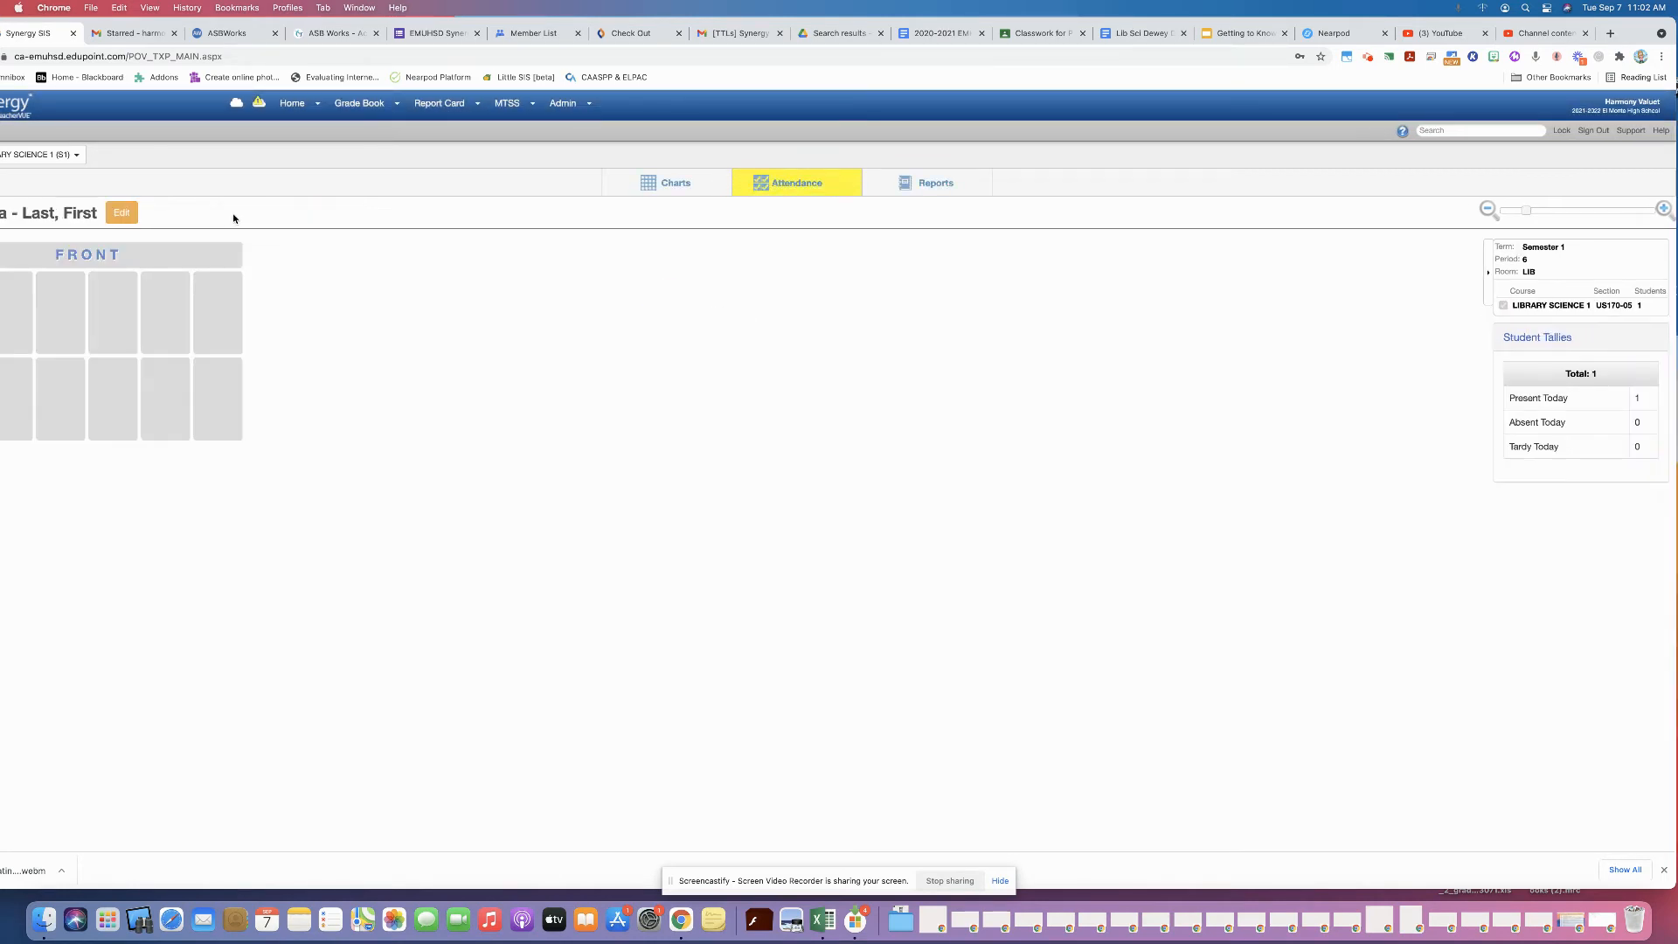
Switch from the Charts menu to the New Freeform seating chart for Library Science 1
{"action": "left_click", "coordinate": [674, 183]}
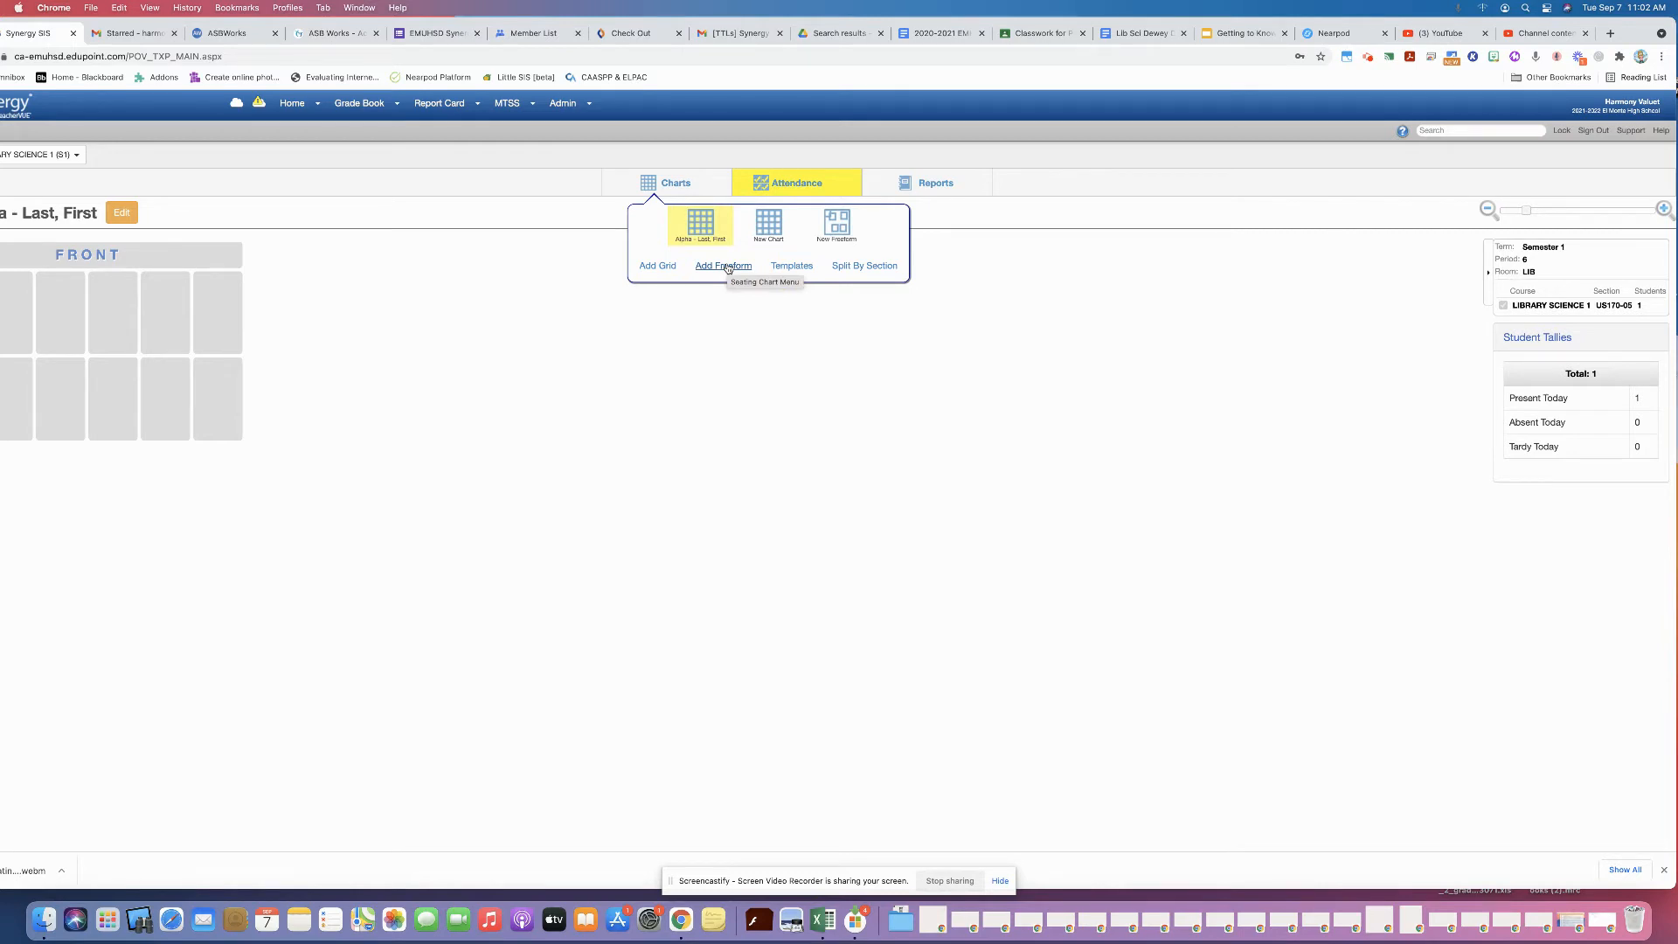
{"action": "left_click", "coordinate": [722, 266]}
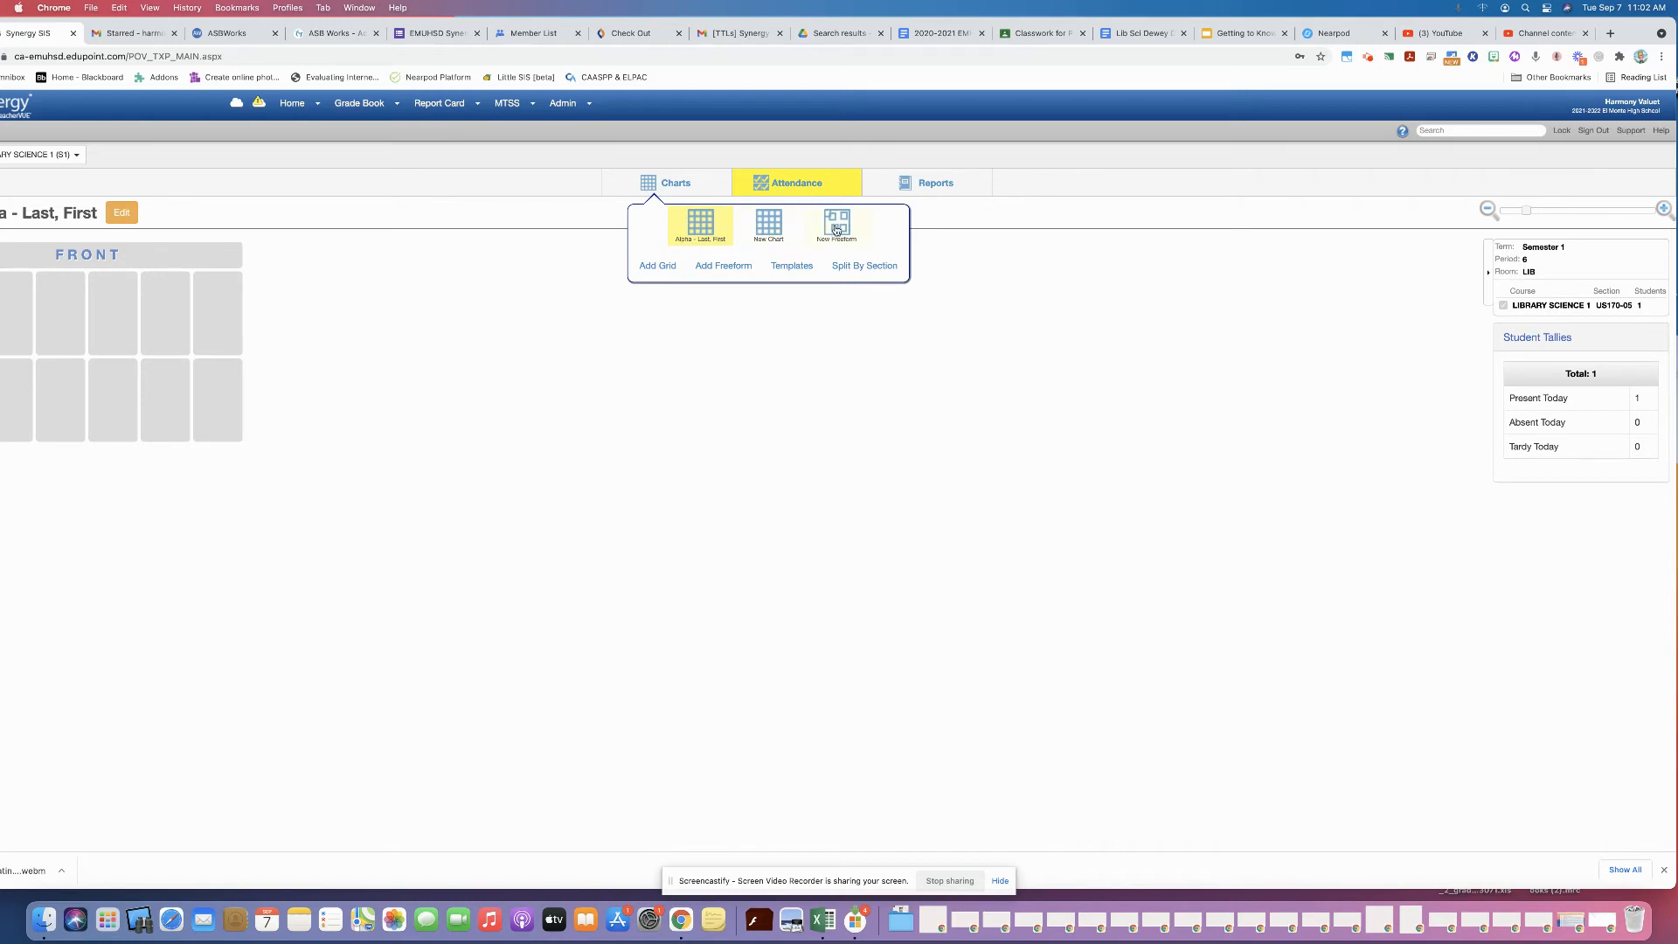
{"action": "left_click", "coordinate": [836, 225]}
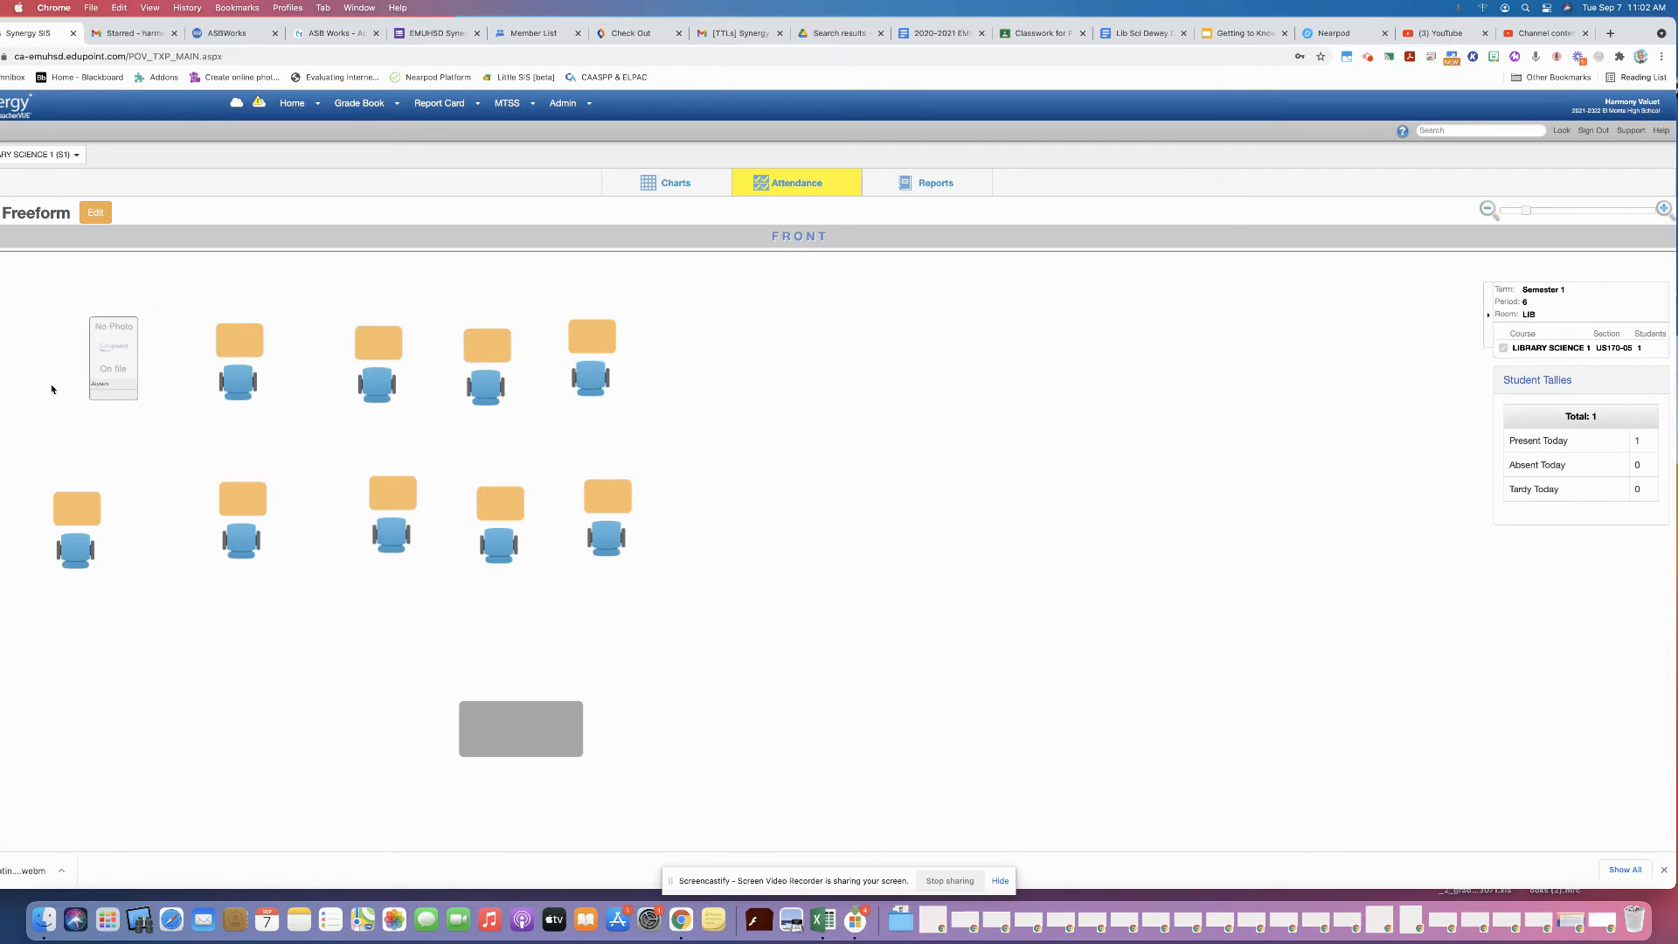
{"action": "mouse_move", "coordinate": [187, 289]}
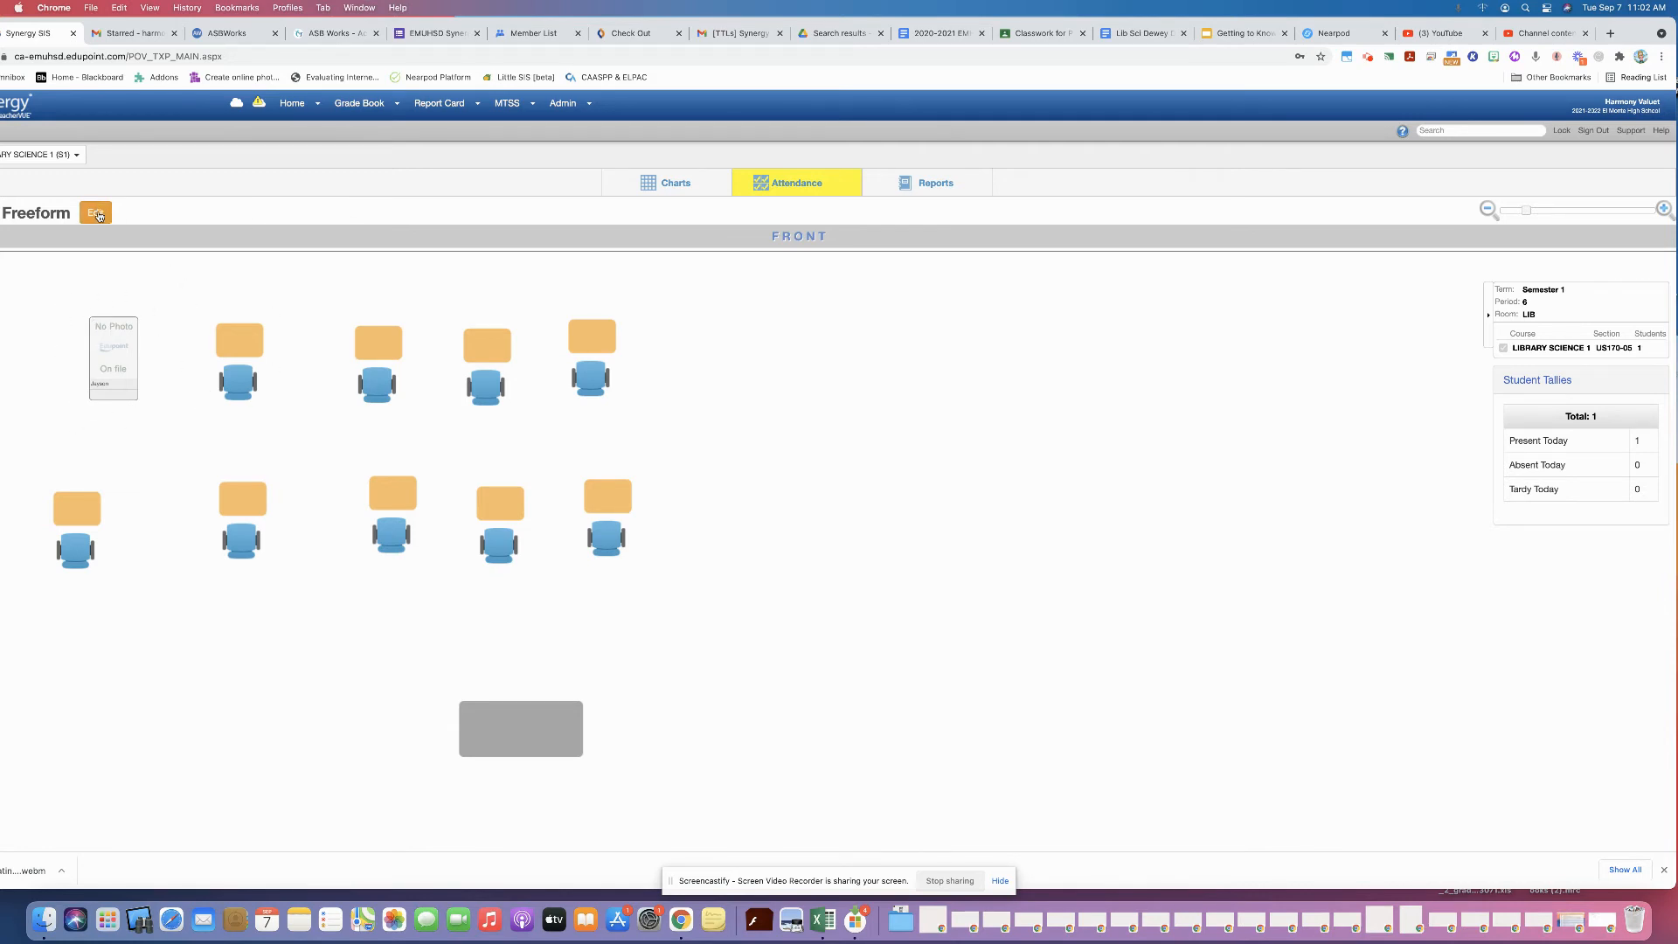
Set the freeform chart's Student Name Format preference to Nickname, then go to Grade Book
{"action": "left_click", "coordinate": [94, 212]}
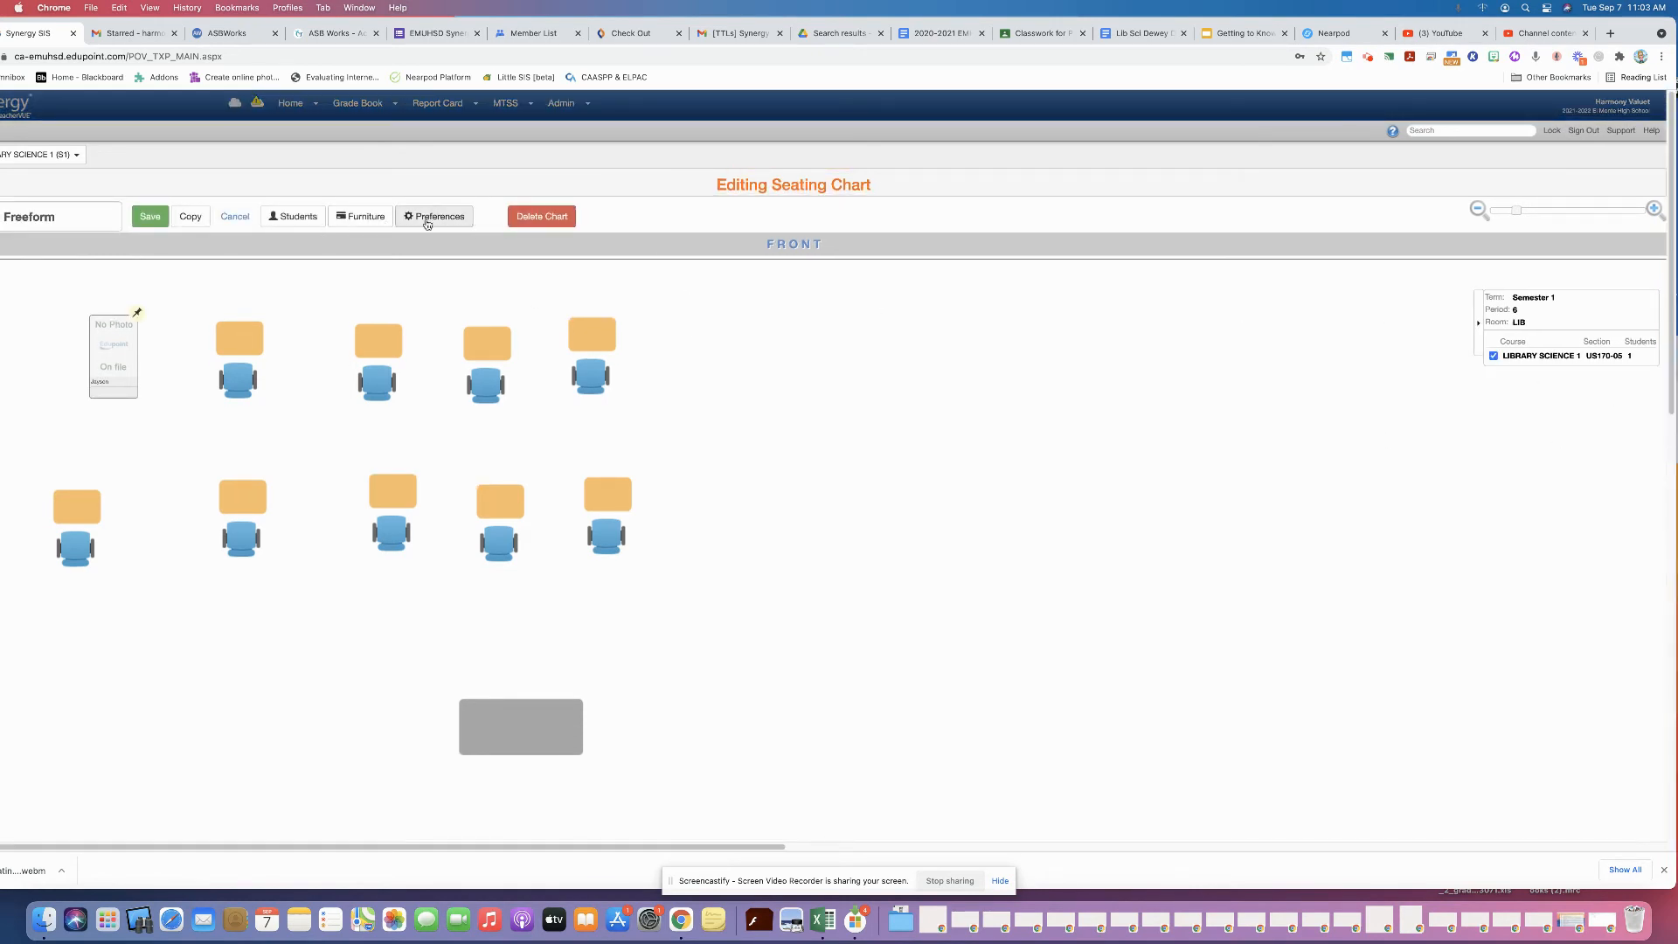
{"action": "left_click", "coordinate": [434, 217]}
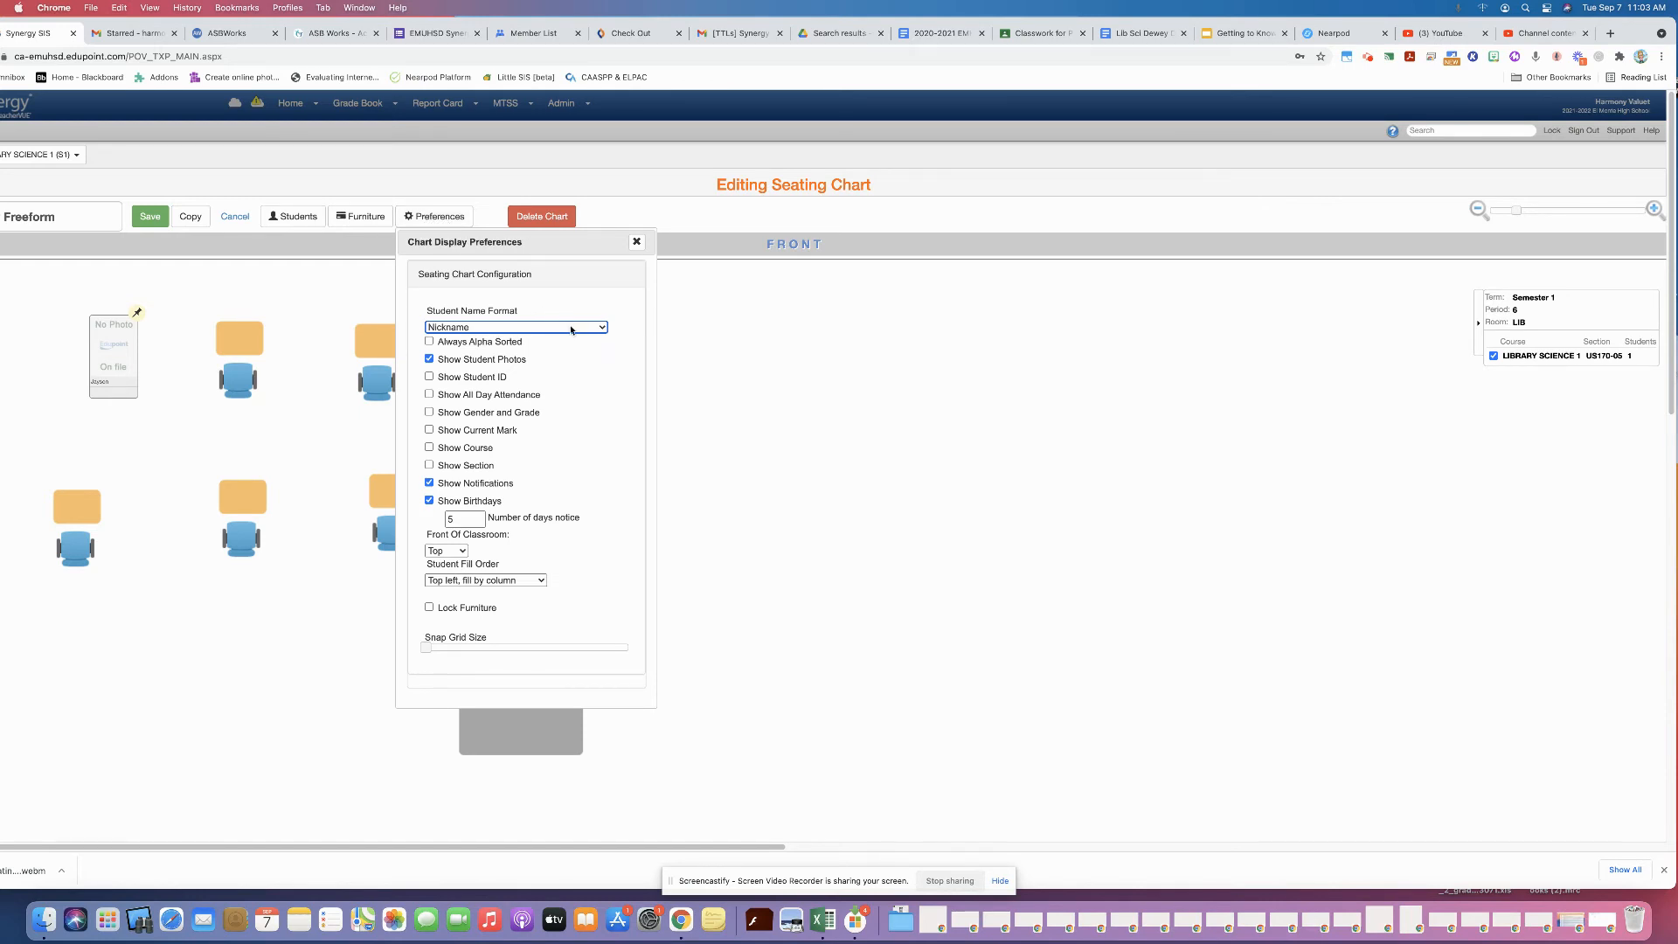
{"action": "mouse_move", "coordinate": [596, 332]}
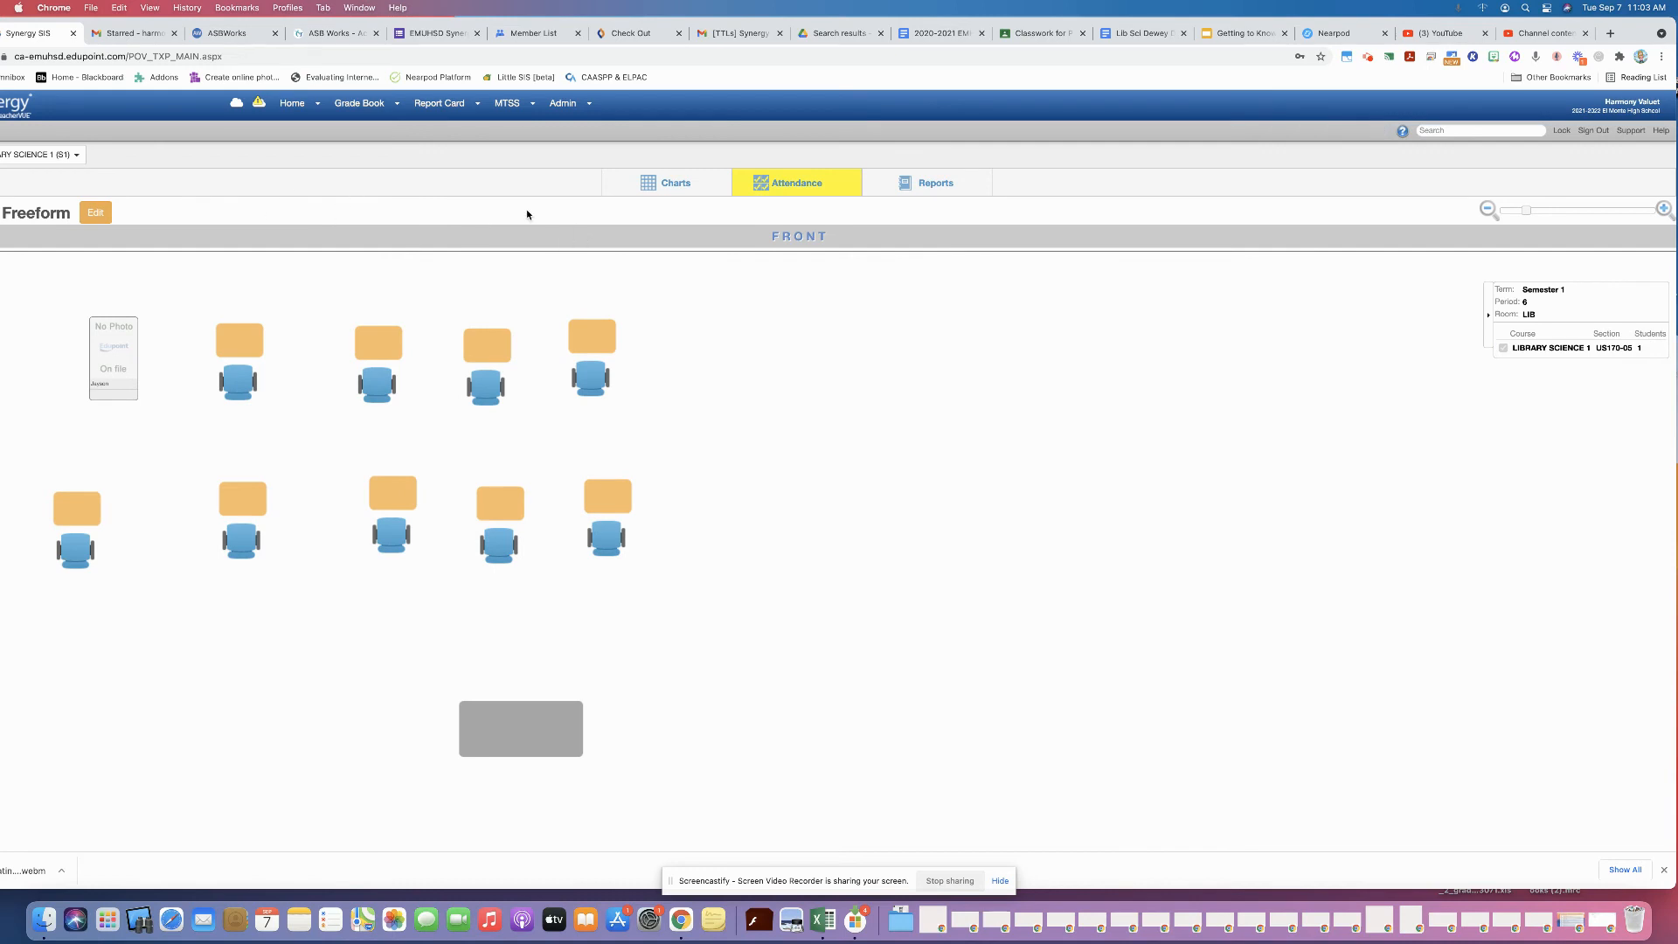
{"action": "left_click", "coordinate": [358, 103]}
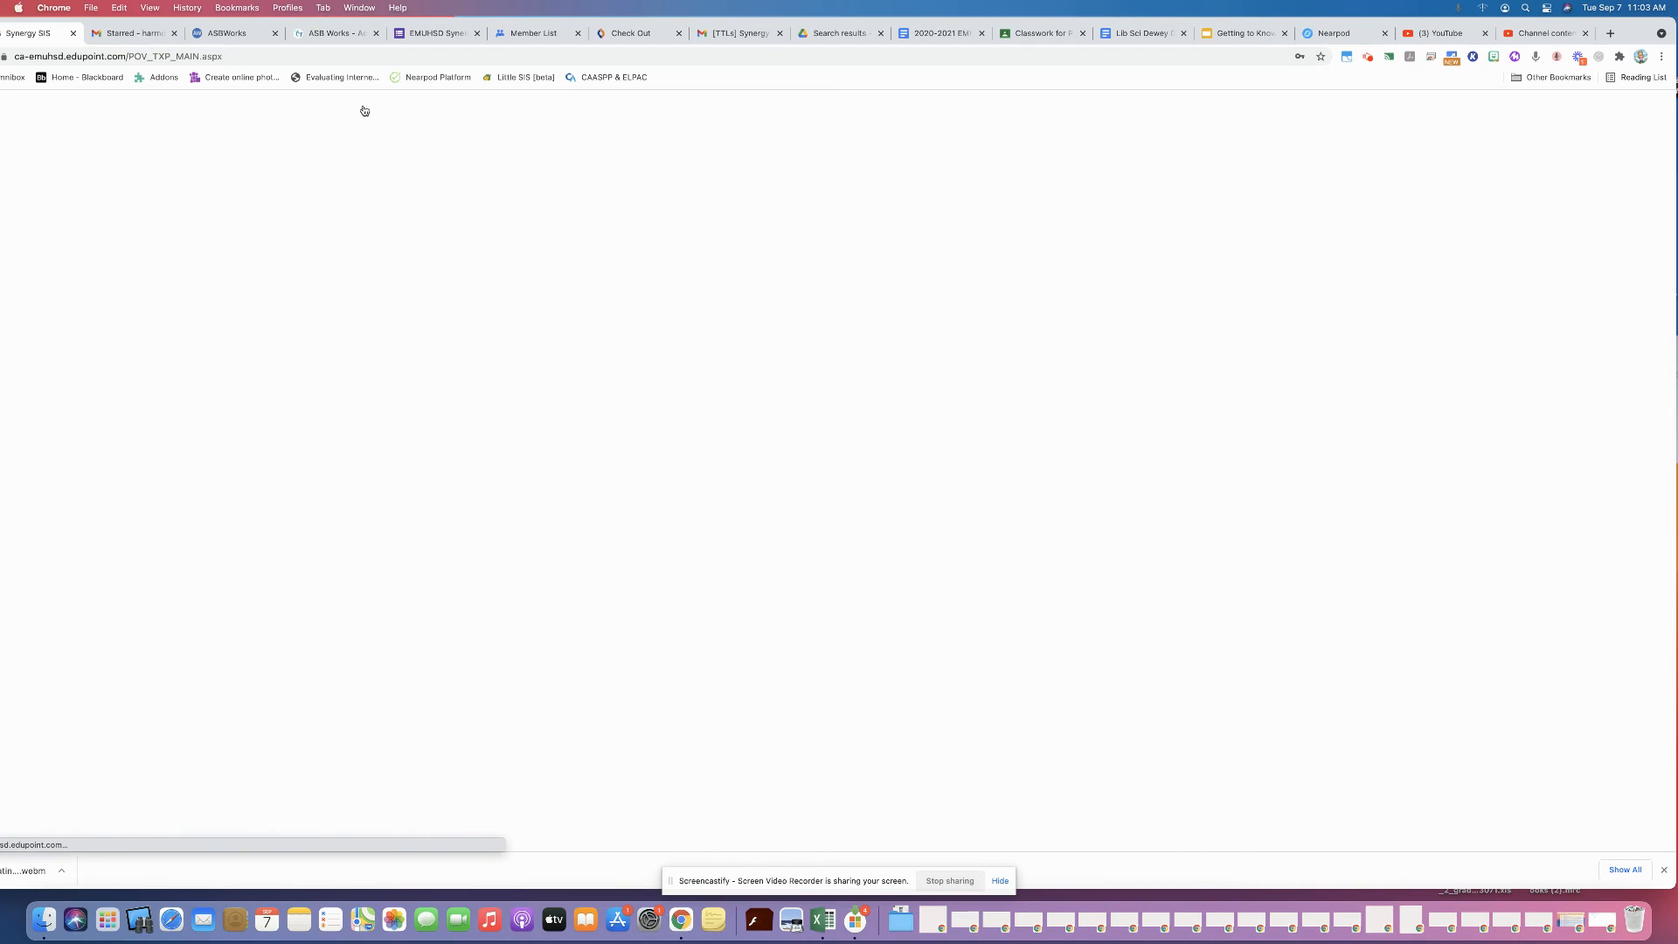
Set the gradebook's Name Sorting option to Nickname
{"action": "left_click", "coordinate": [337, 103]}
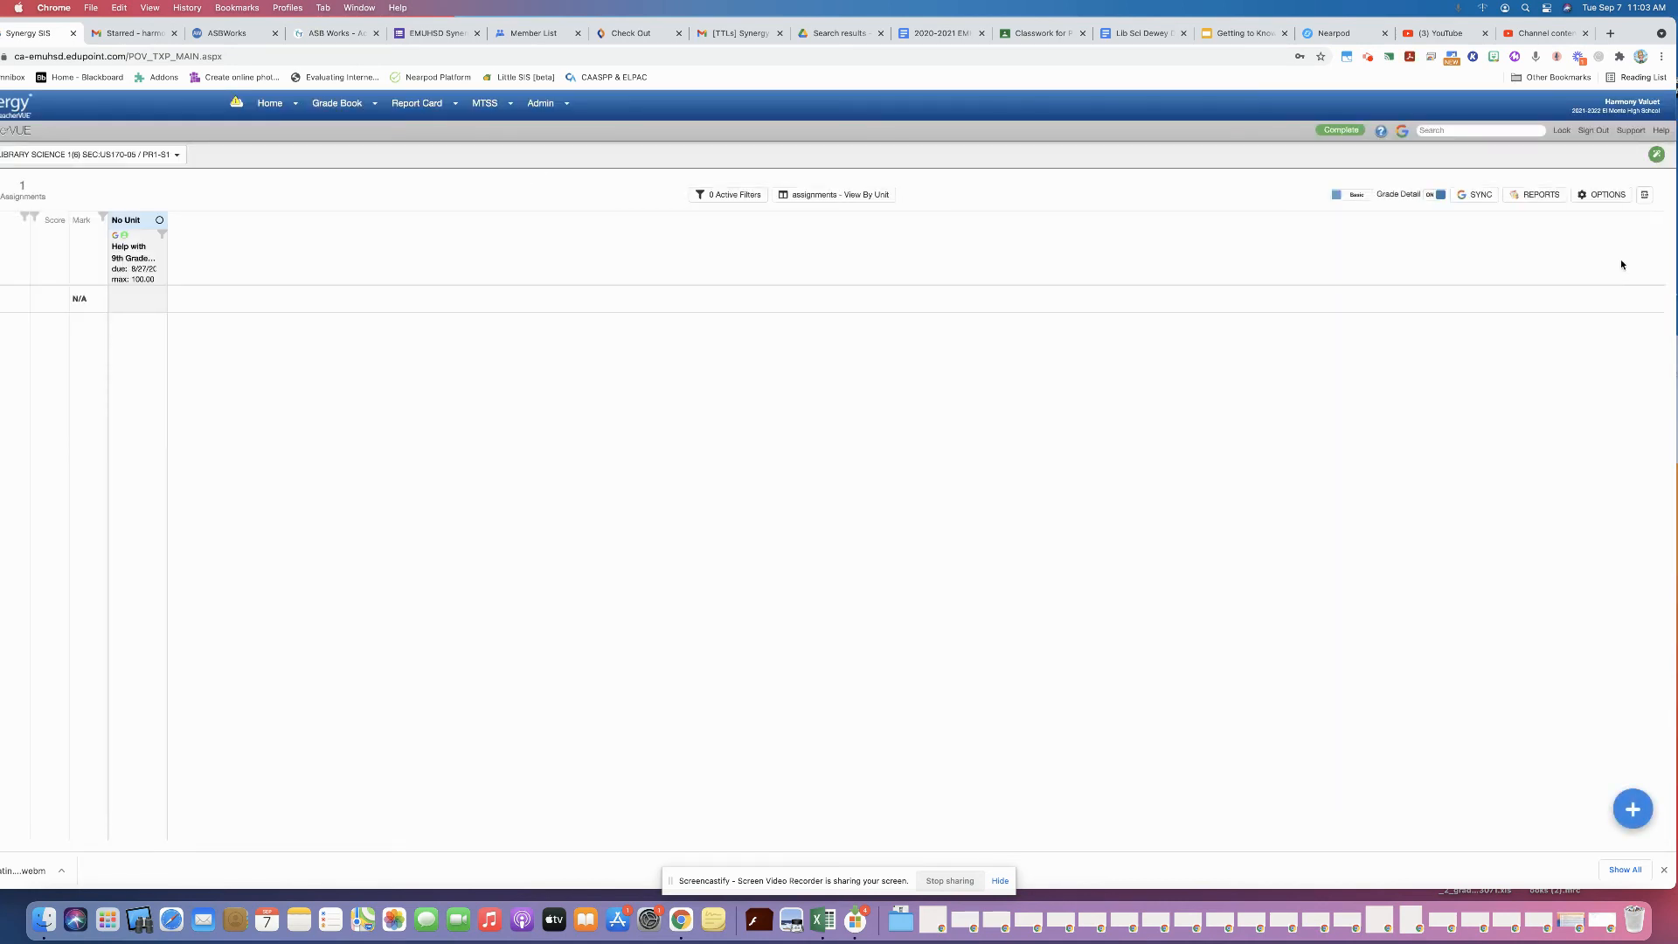
{"action": "left_click", "coordinate": [1604, 194]}
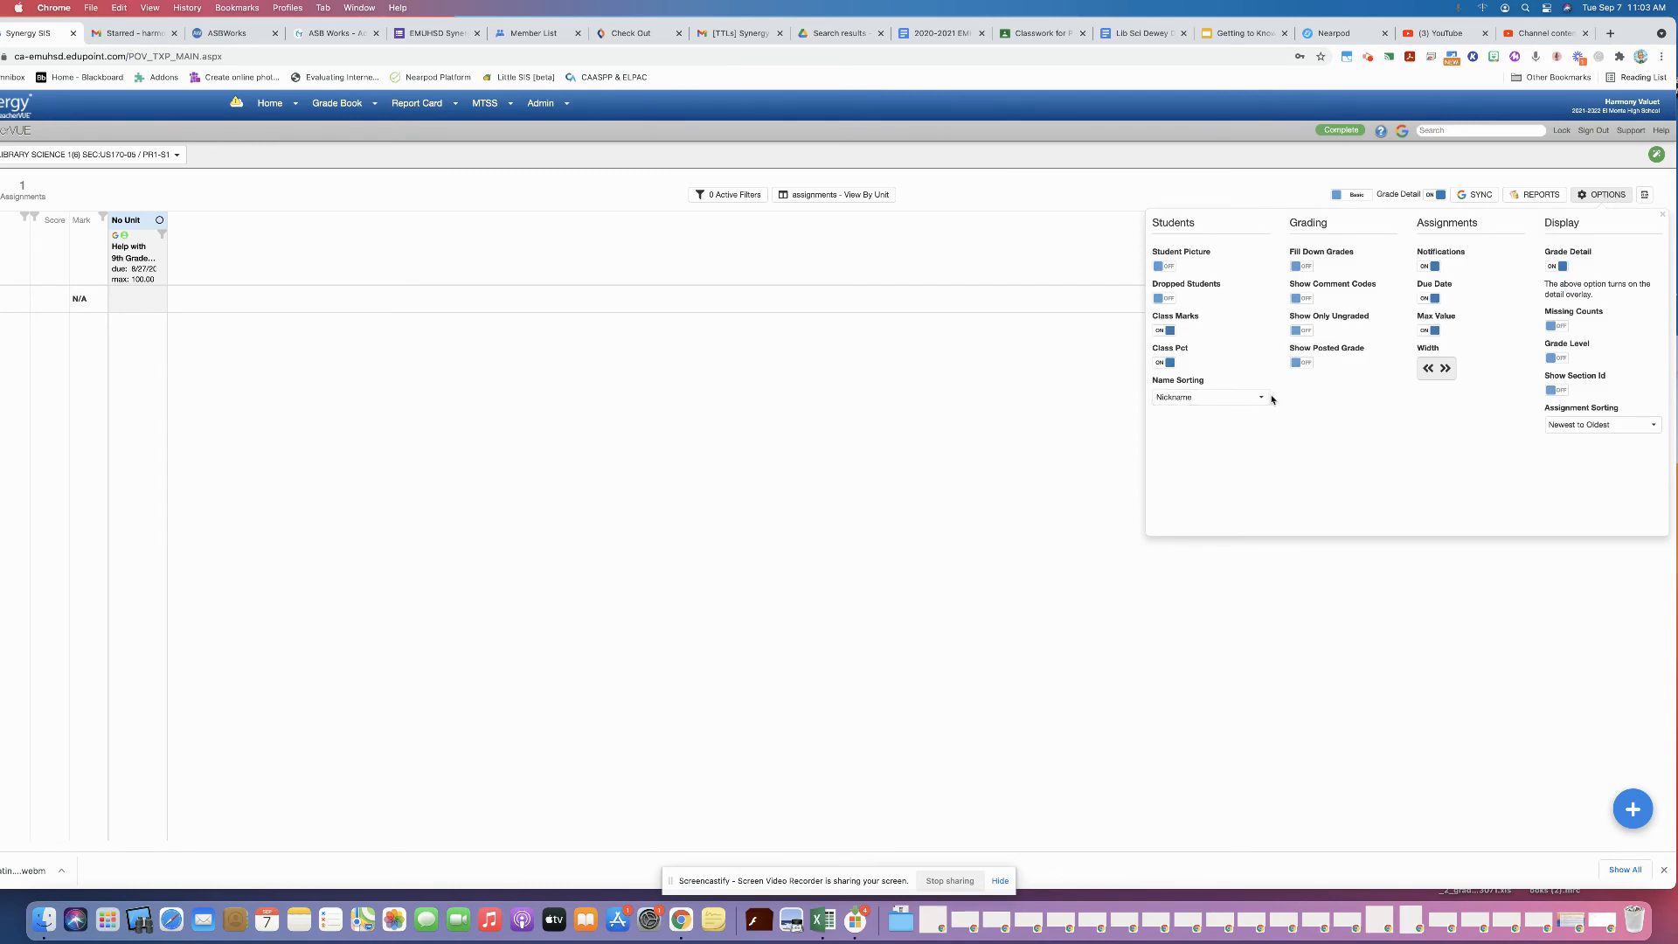
{"action": "left_click", "coordinate": [1260, 397]}
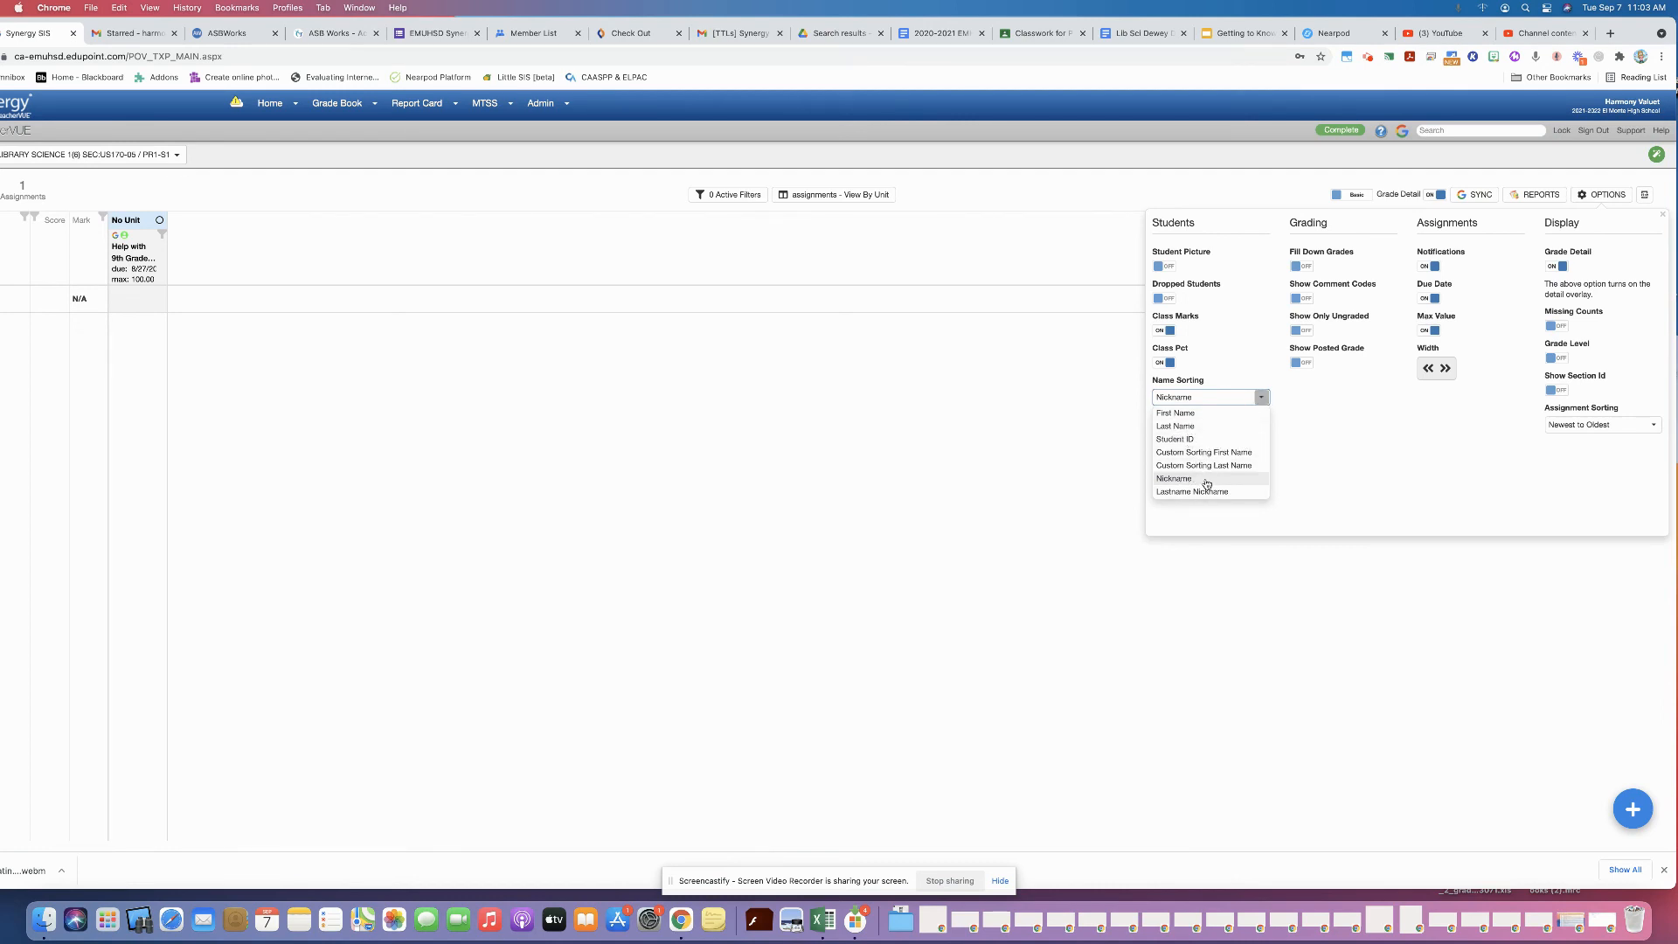
{"action": "mouse_move", "coordinate": [1190, 491]}
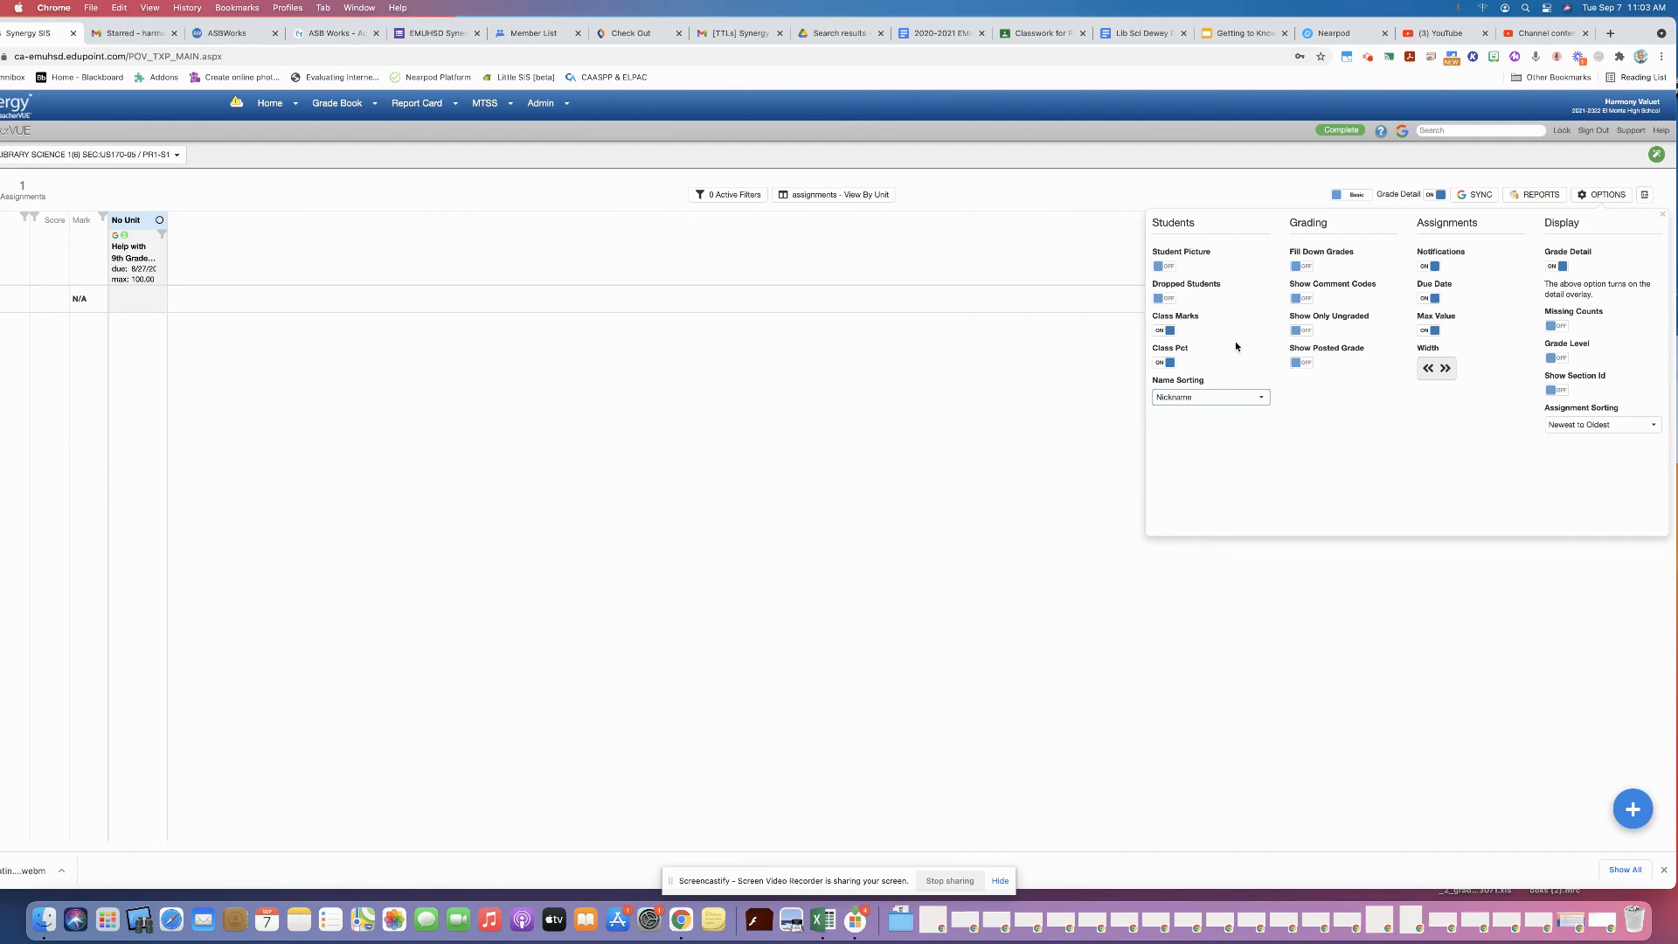
{"action": "mouse_move", "coordinate": [1304, 458]}
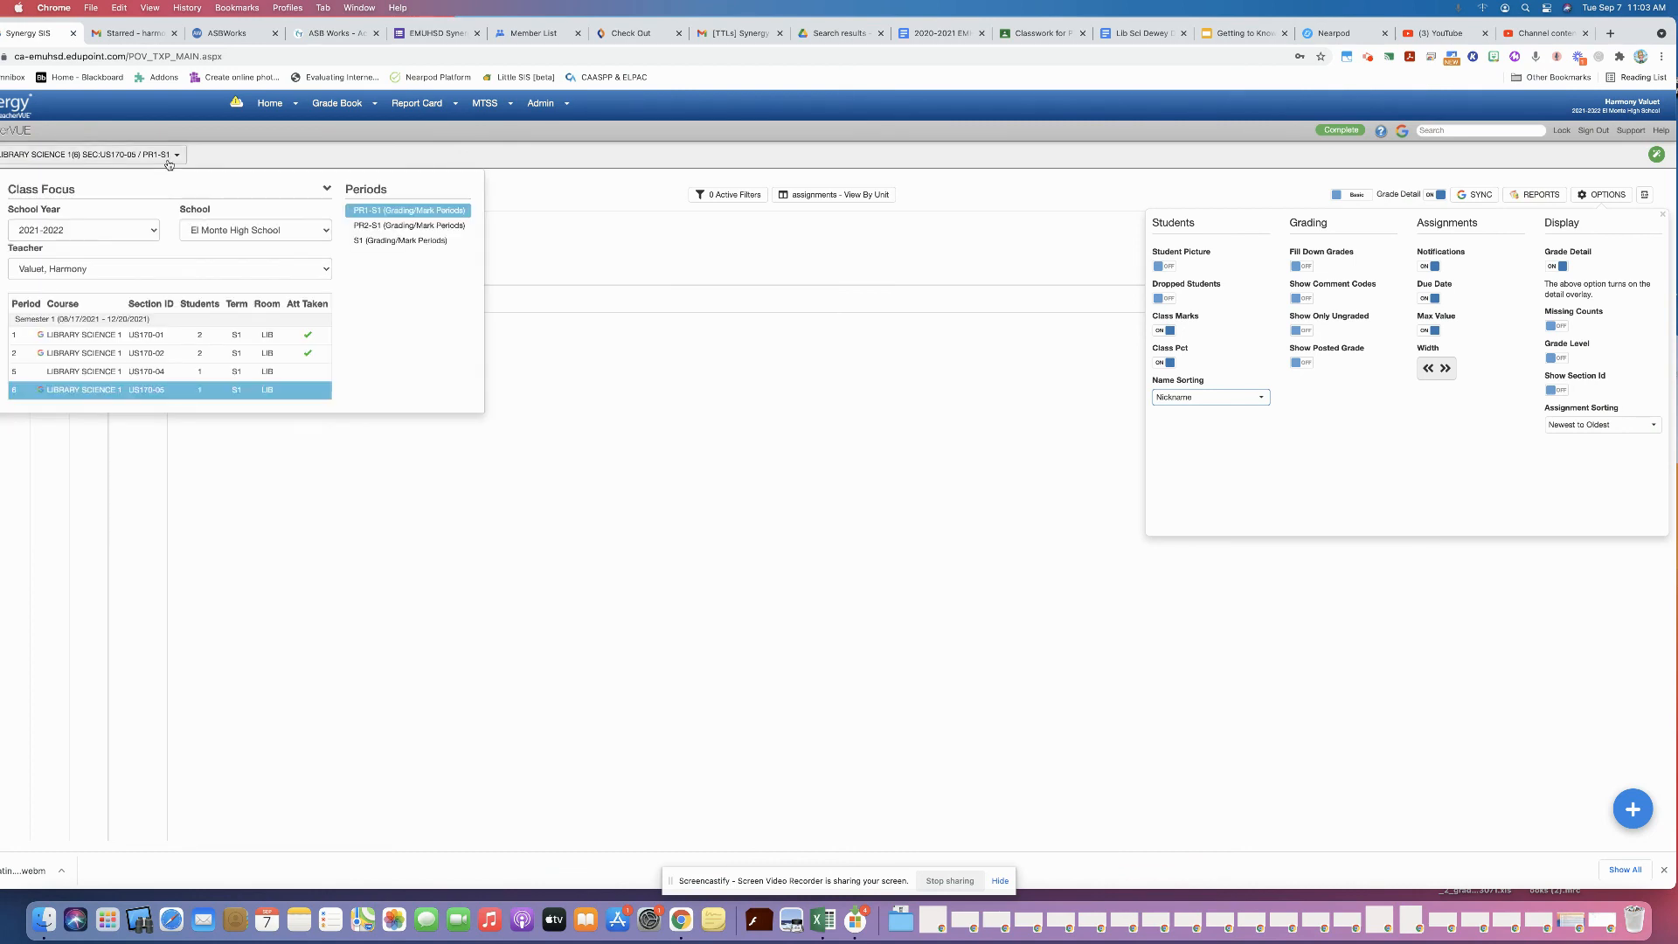
{"action": "mouse_move", "coordinate": [166, 162]}
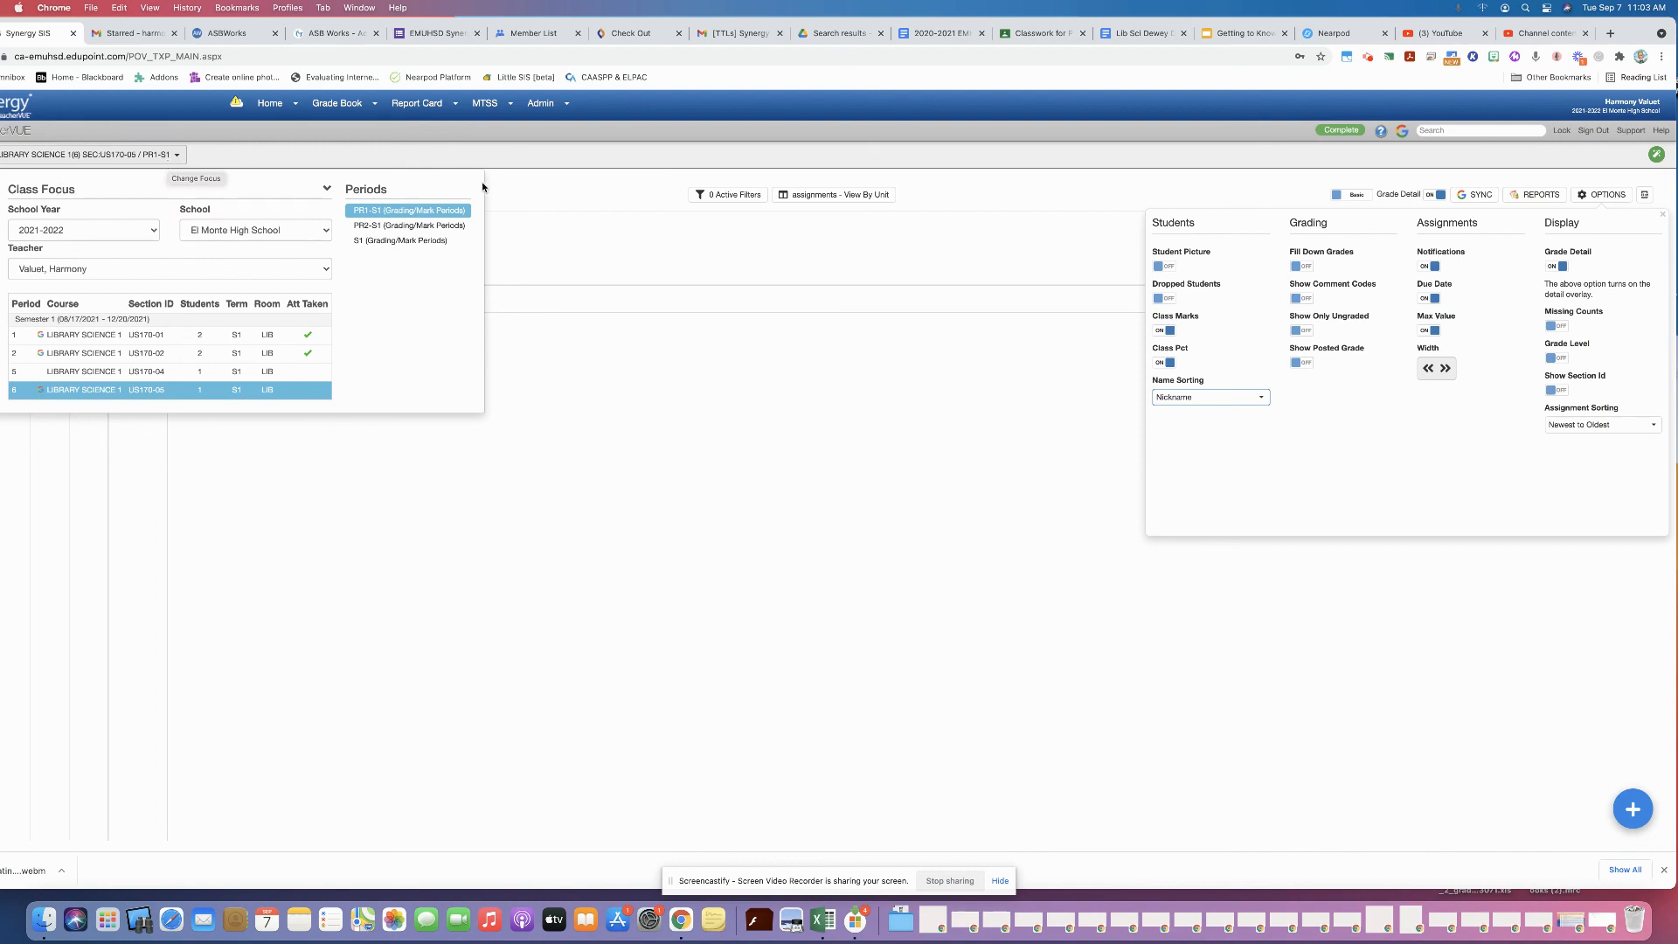